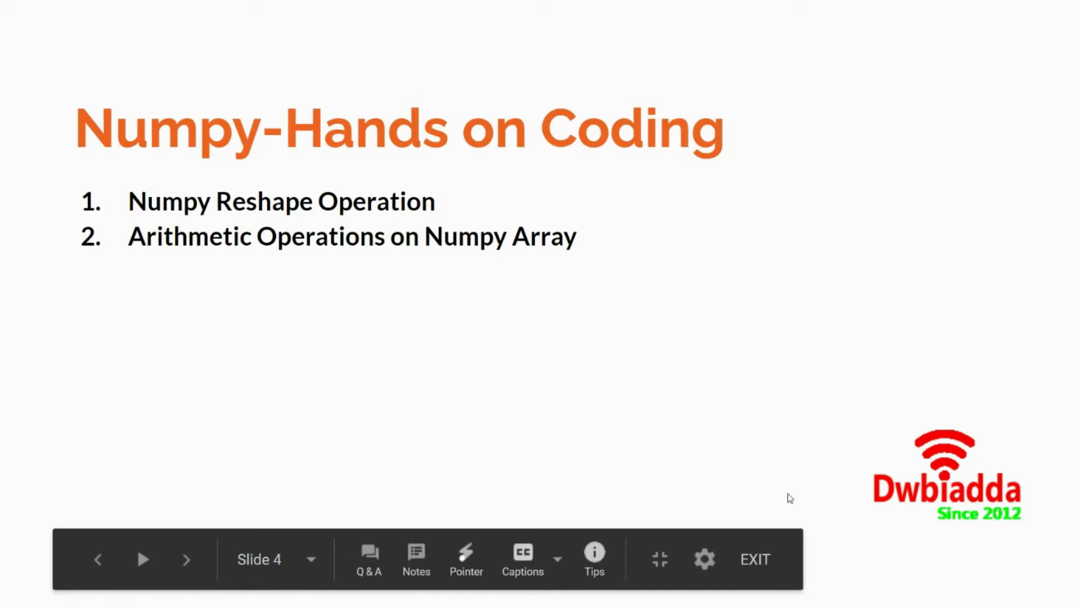
# Leave the Numpy-Hands on Coding slideshow for the Numpy_tuts notebook tab
pyautogui.click(754, 559)
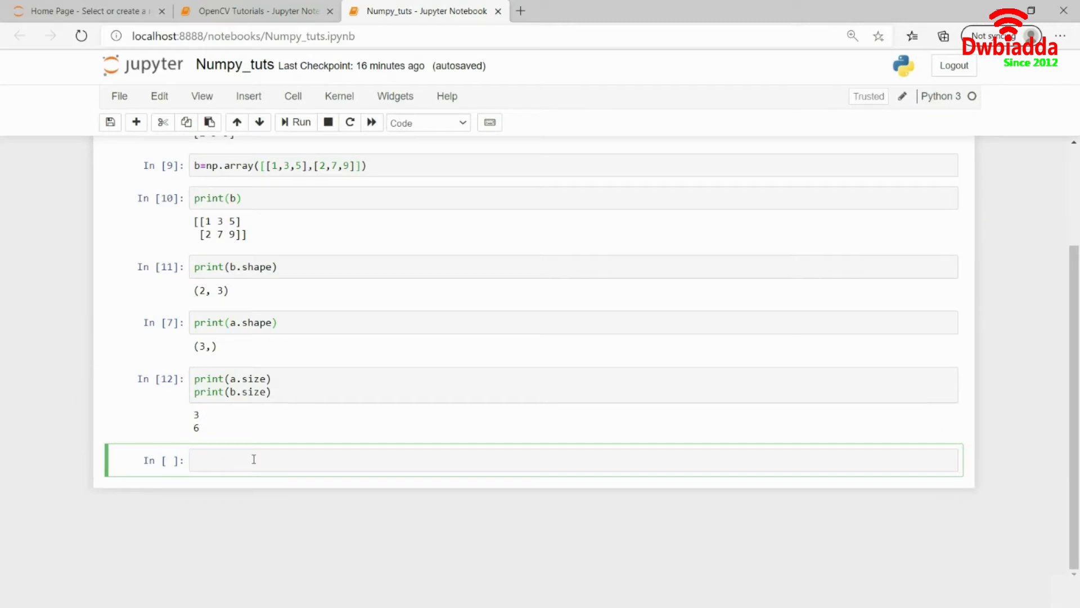
pyautogui.click(254, 460)
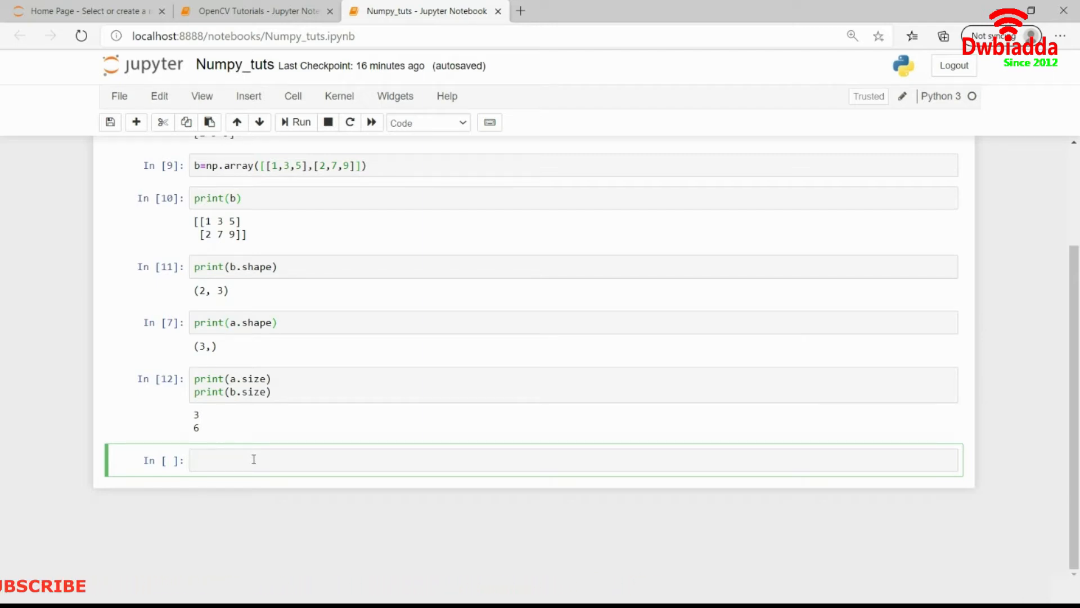
pyautogui.click(253, 459)
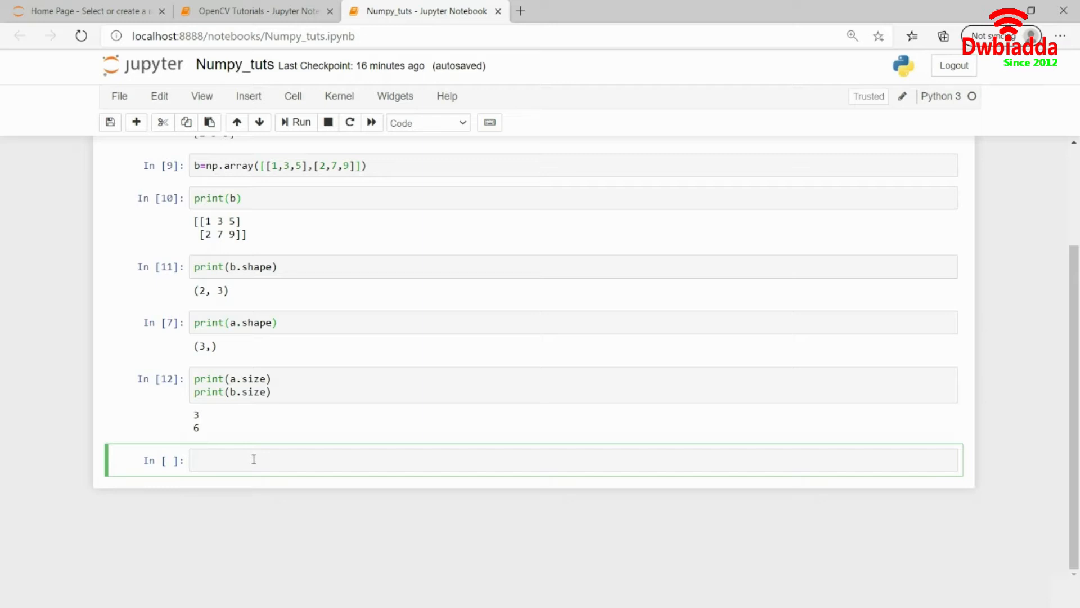
pyautogui.click(254, 460)
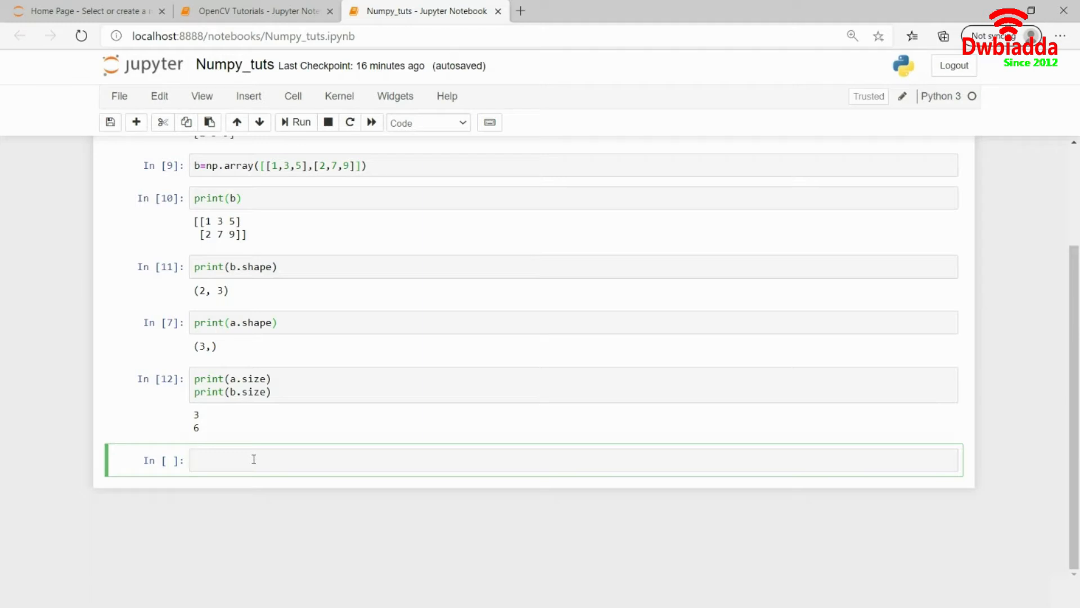
pyautogui.click(253, 459)
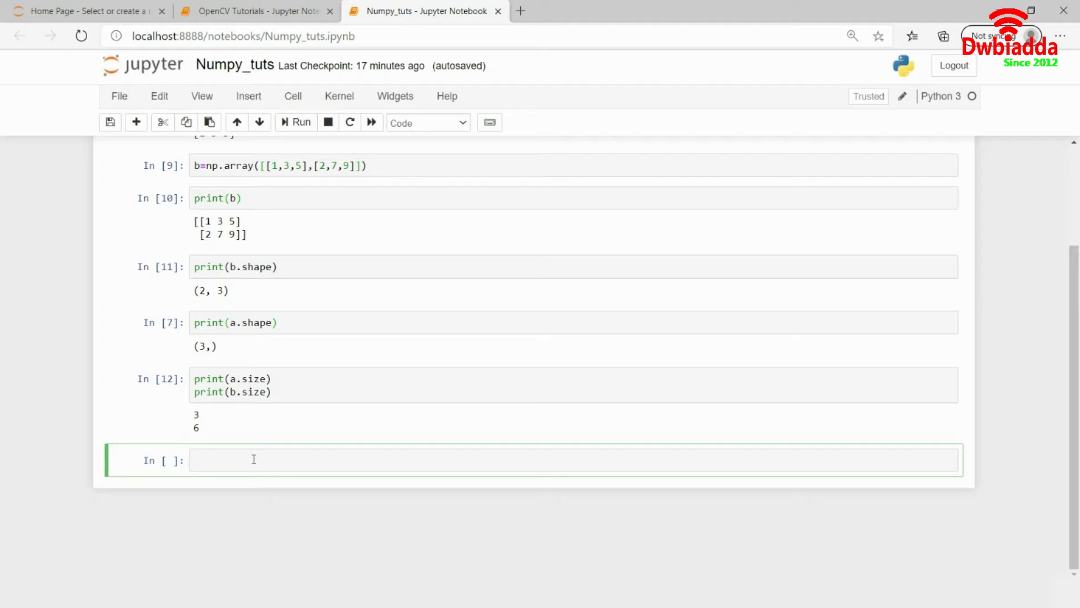
# Define c=np.array([[1,2,3,4],[5,6,7,8],[9,12,13,21],[13,15,18,19]]) and print its (4, 4) shape
pyautogui.write('c')
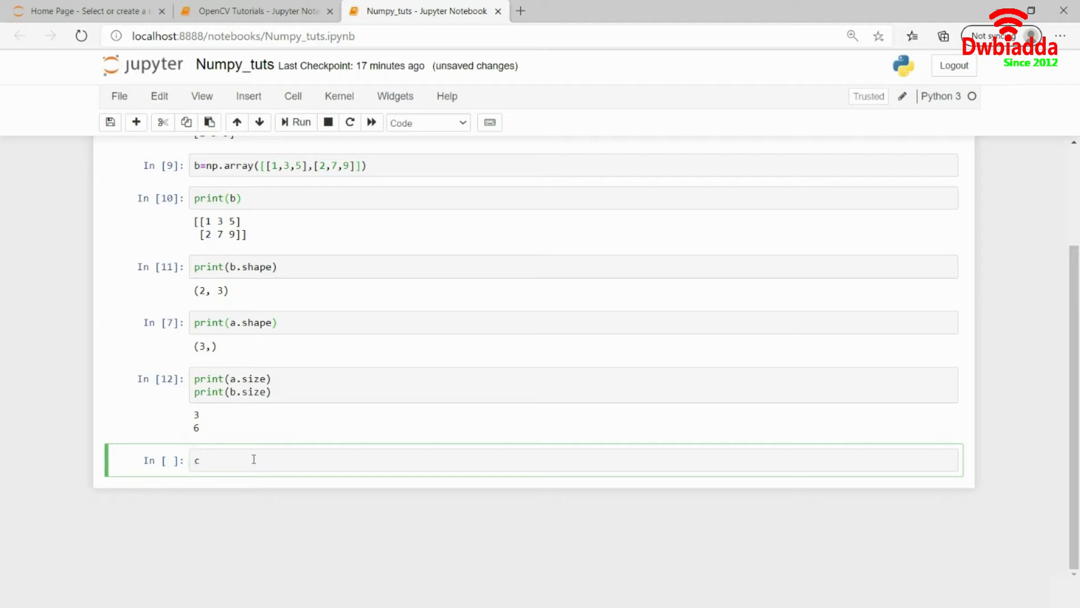
pyautogui.write('=n')
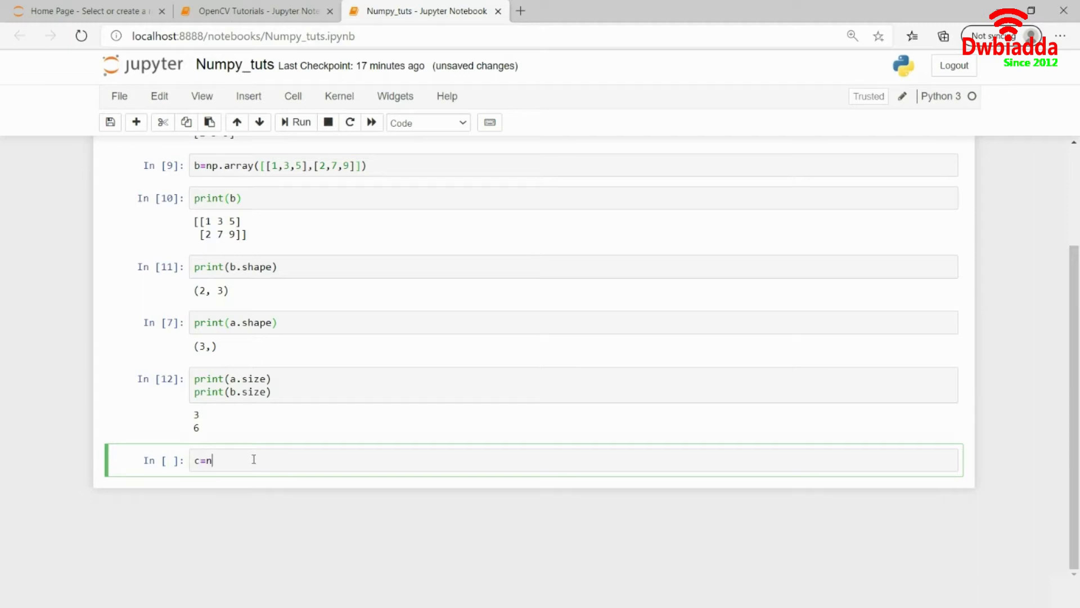
pyautogui.write('p.array([[')
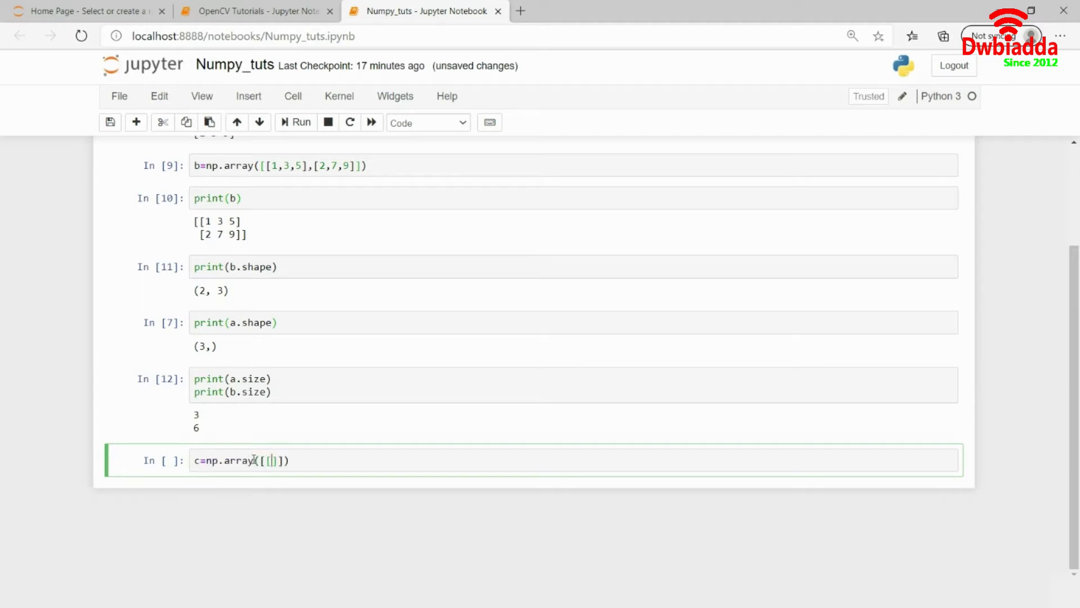
pyautogui.write('1,2,3,4')
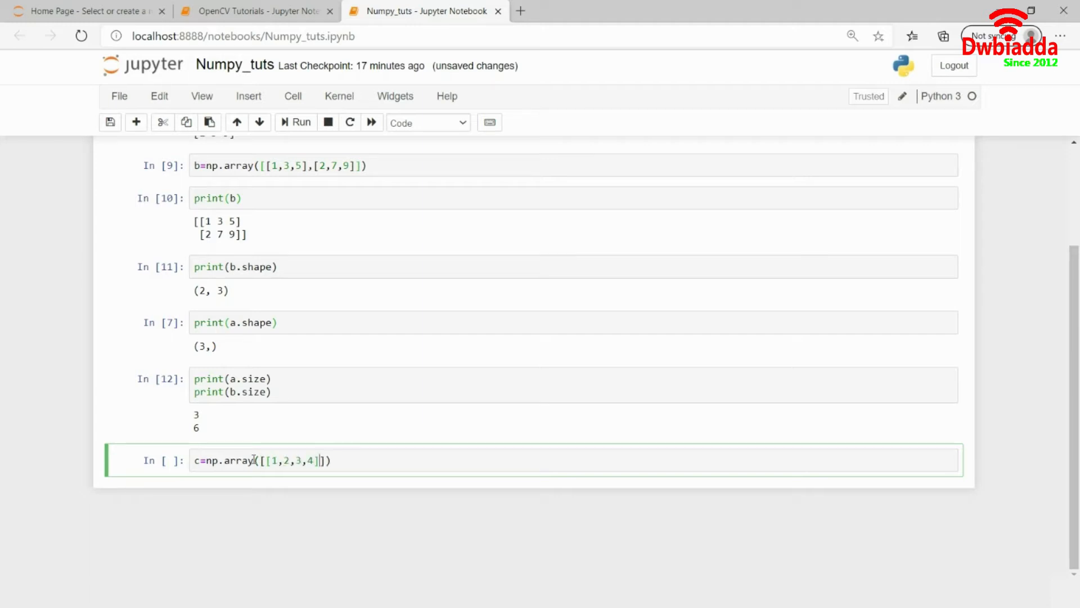
pyautogui.write(',[5,6]')
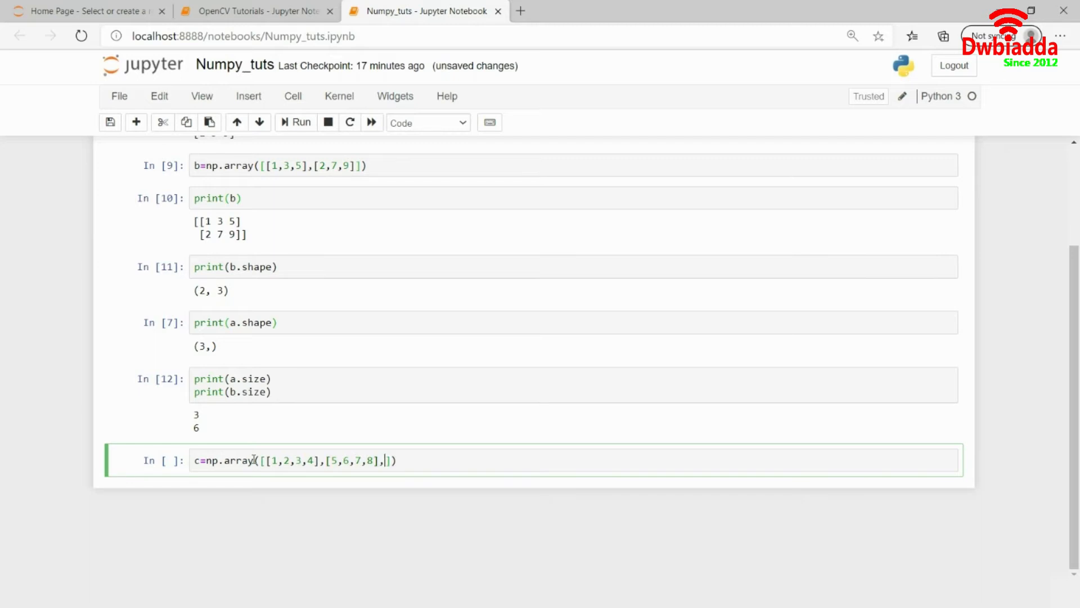
pyautogui.write('[9,12,1')
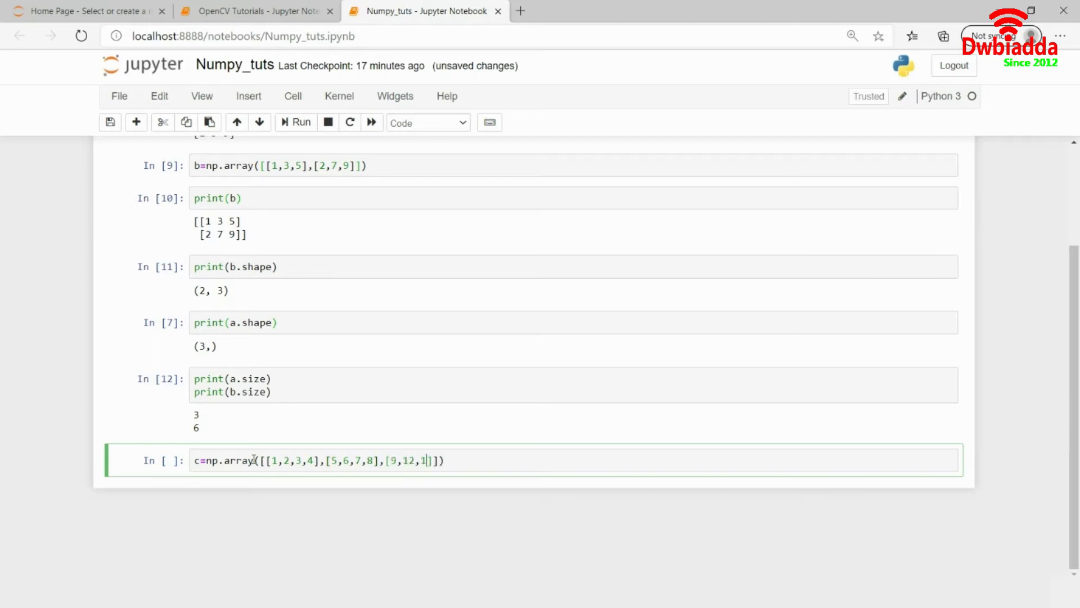
pyautogui.write('3,21],[')
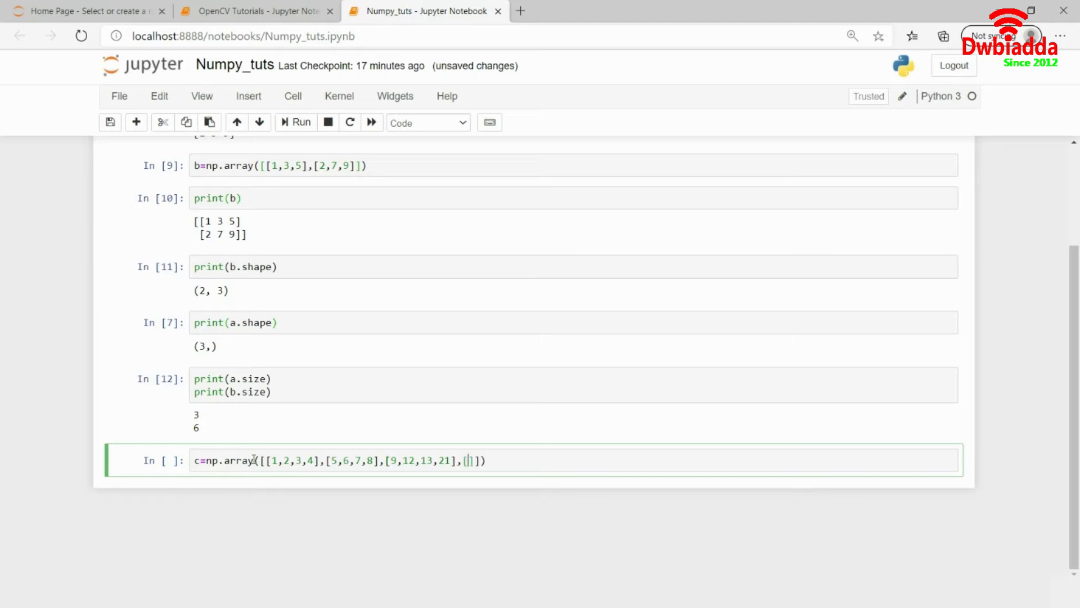
pyautogui.write('13,')
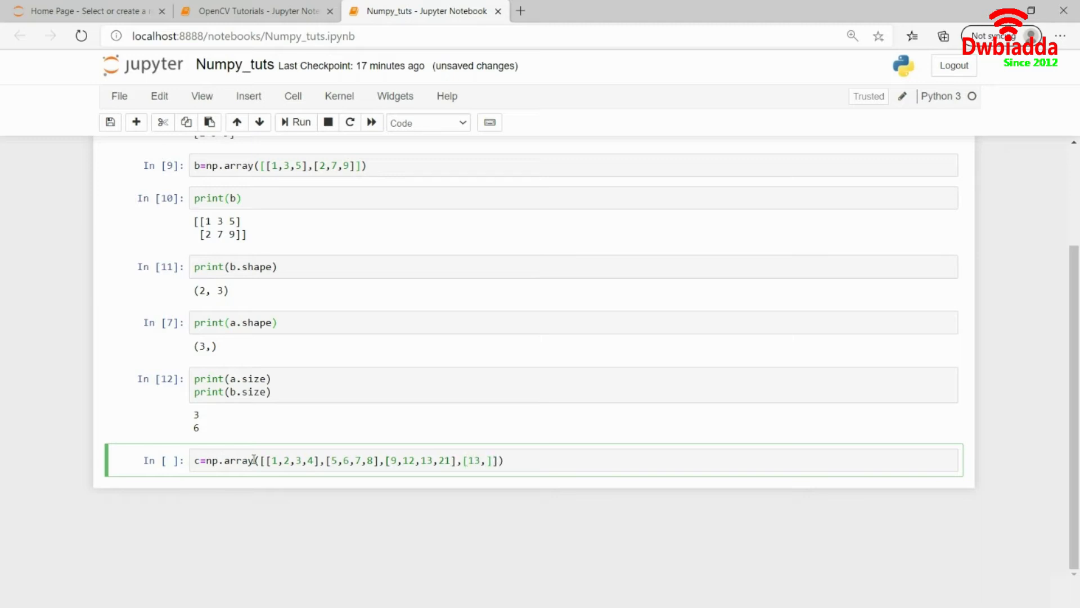
pyautogui.write('5,18,1')
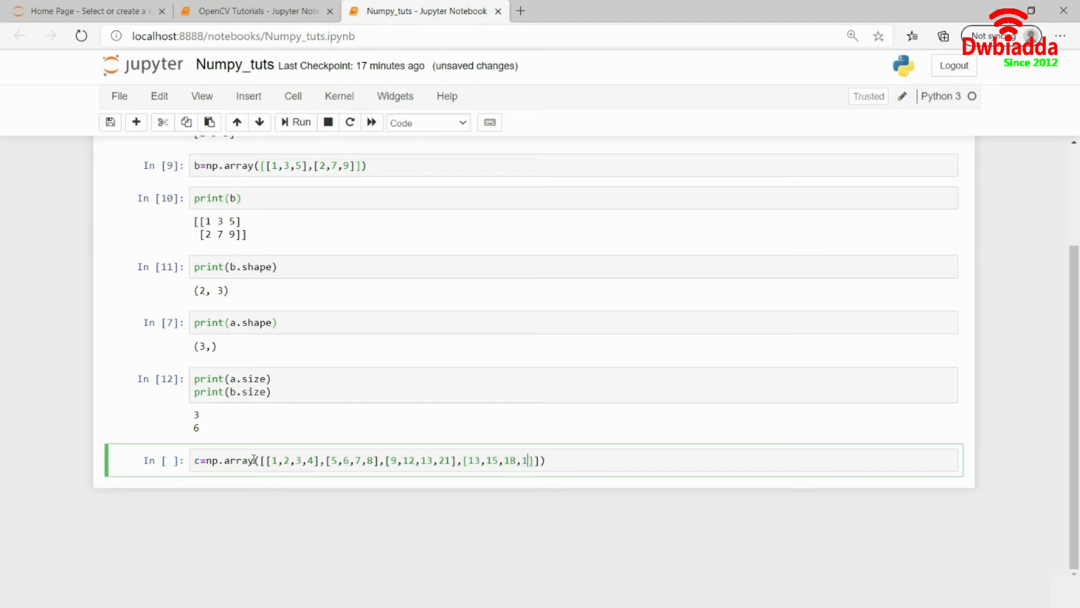
pyautogui.write('9')
pyautogui.write('print(c.shape)')
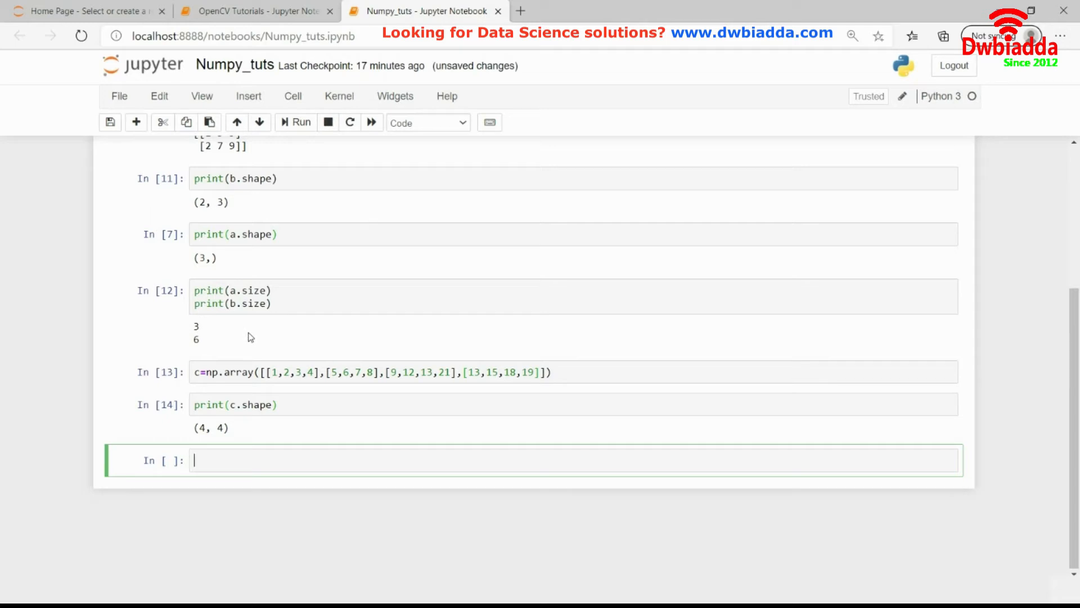
pyautogui.moveTo(207, 479)
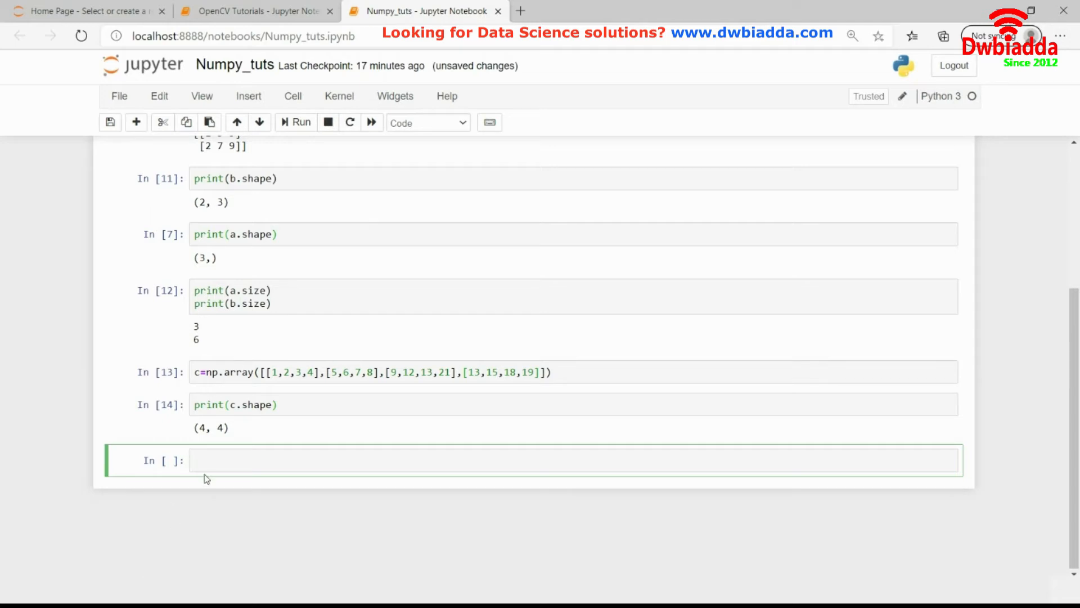
# Reshape c into 8 rows of 2 with c=np.reshape(c,(8,2))
pyautogui.write('c')
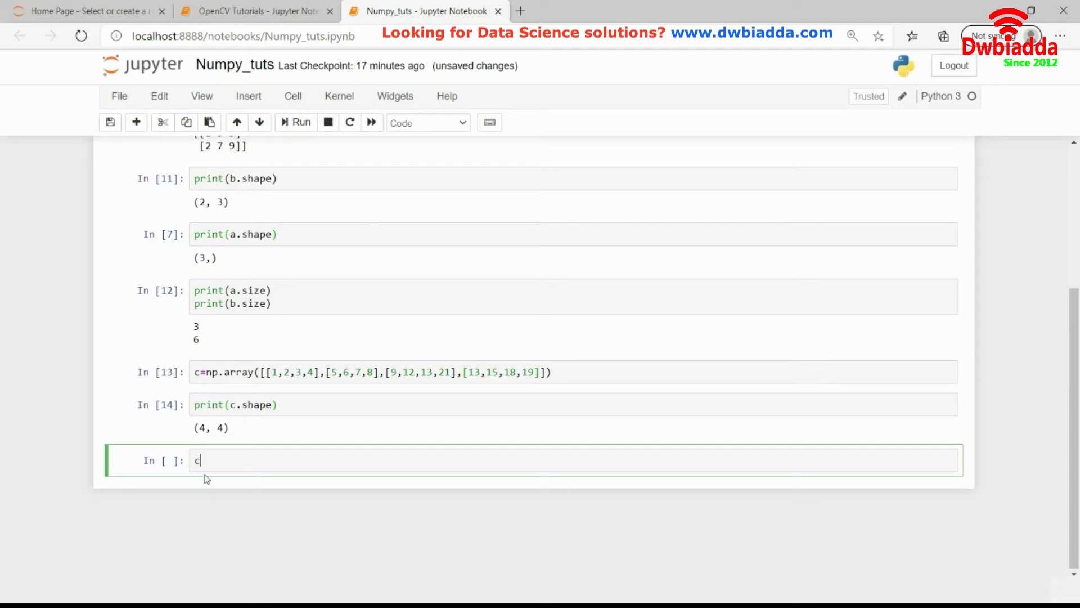
pyautogui.write('=')
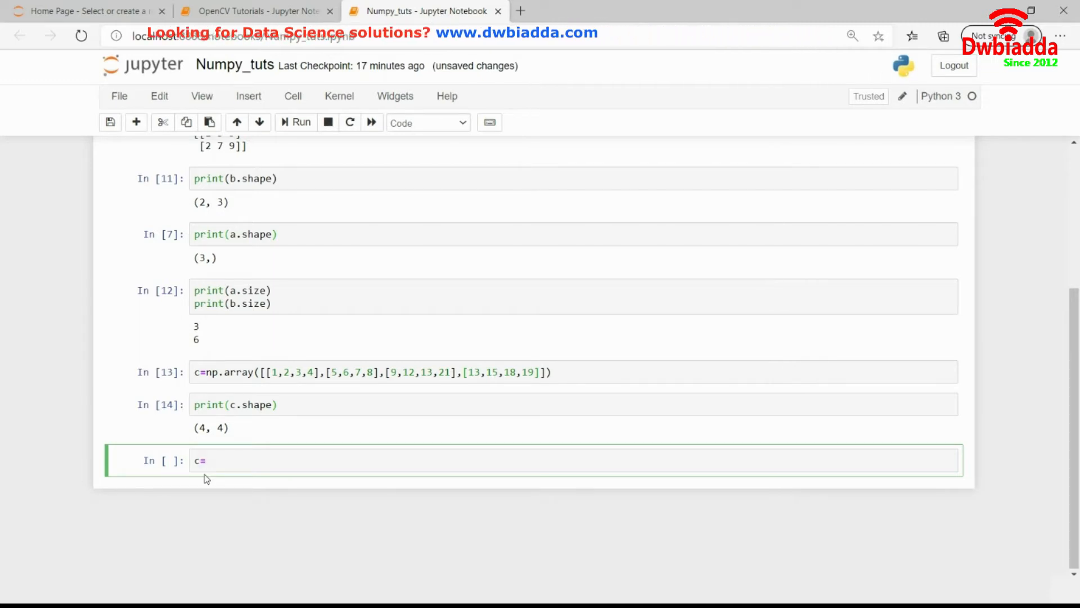
pyautogui.write('np.re')
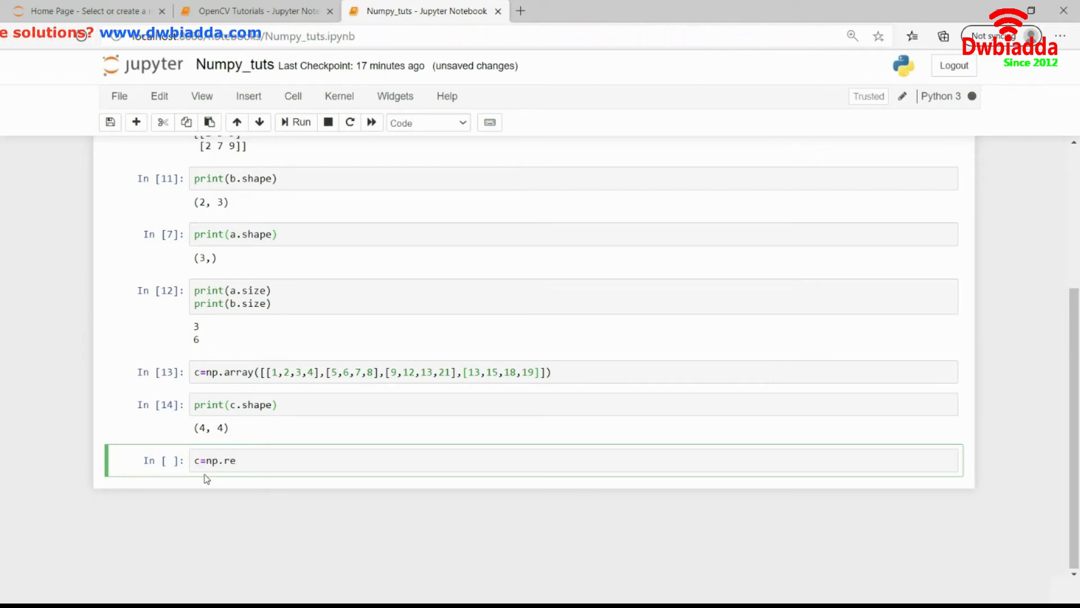
pyautogui.write('s')
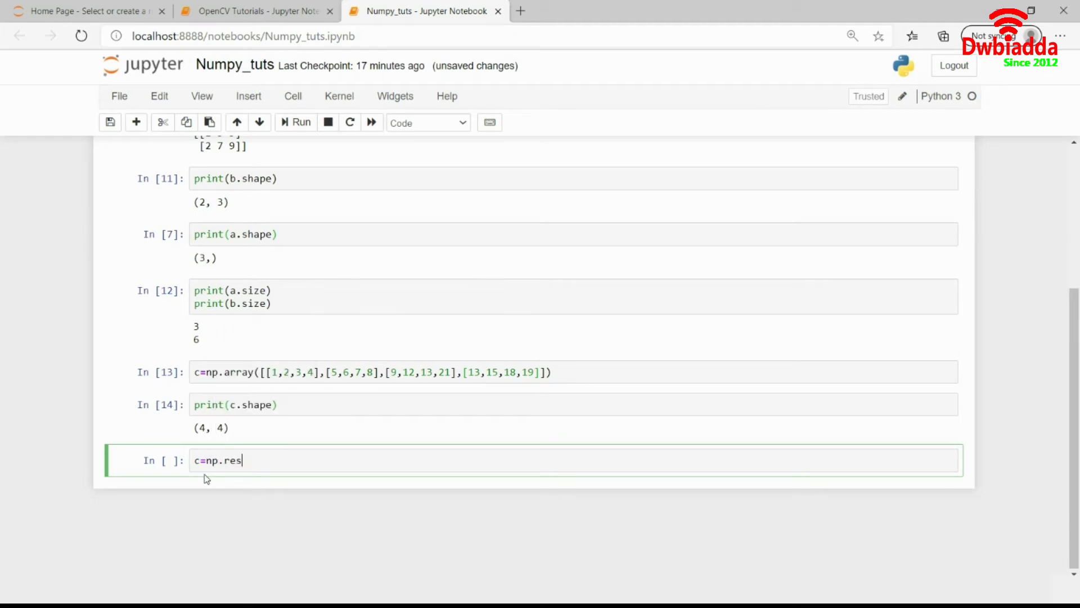
pyautogui.write('hape()')
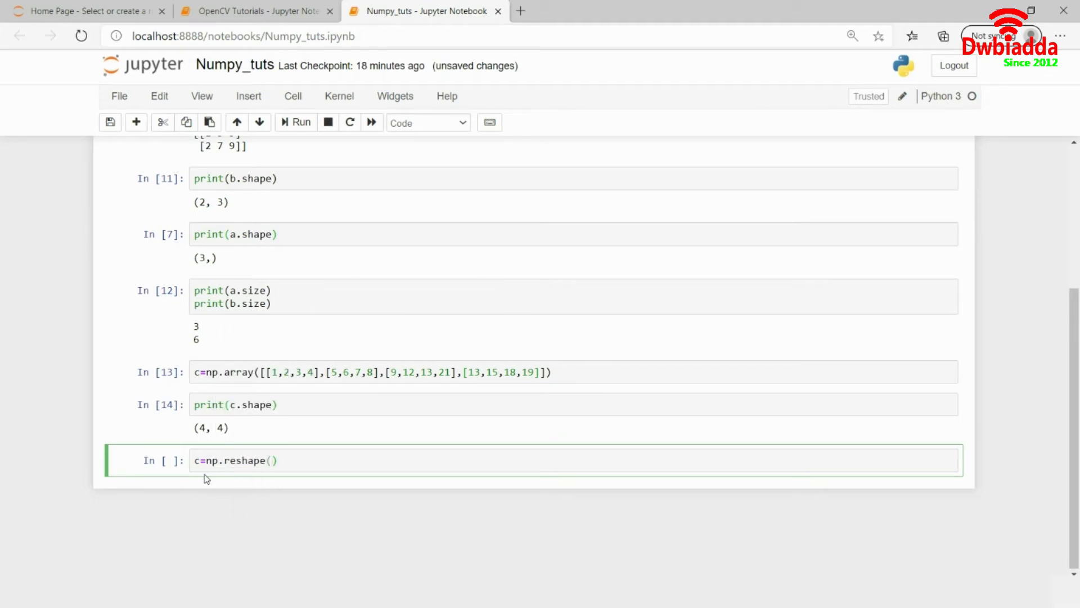
pyautogui.write('c,')
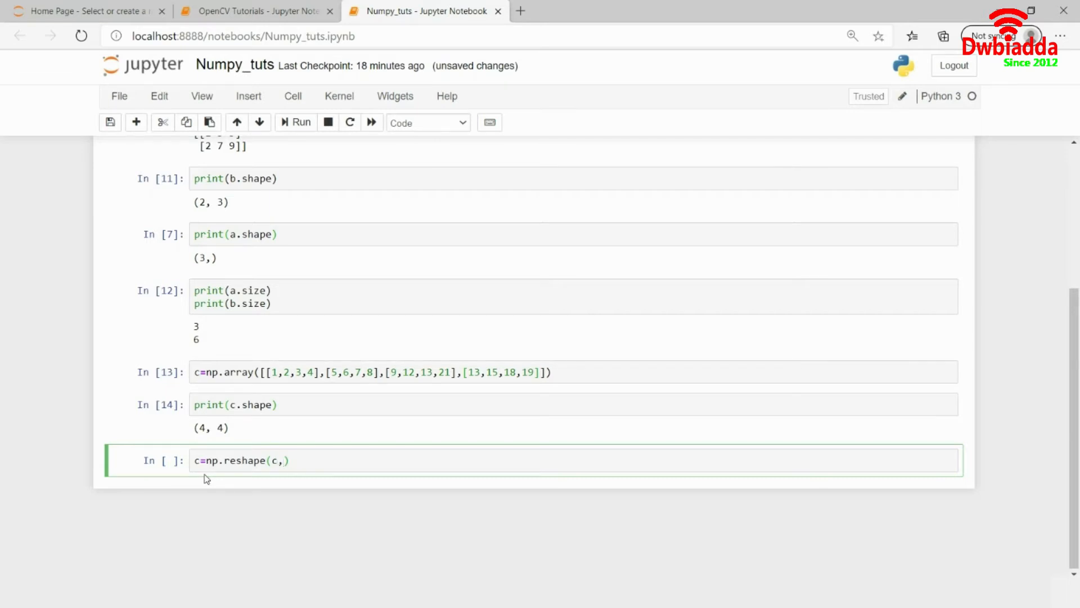
pyautogui.write('()')
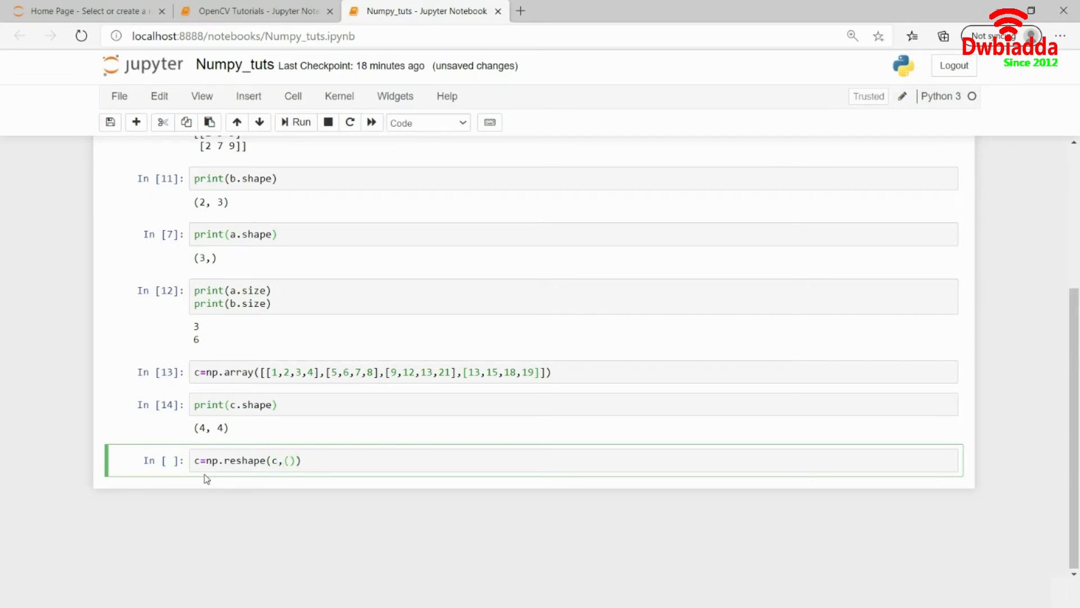
pyautogui.write('8')
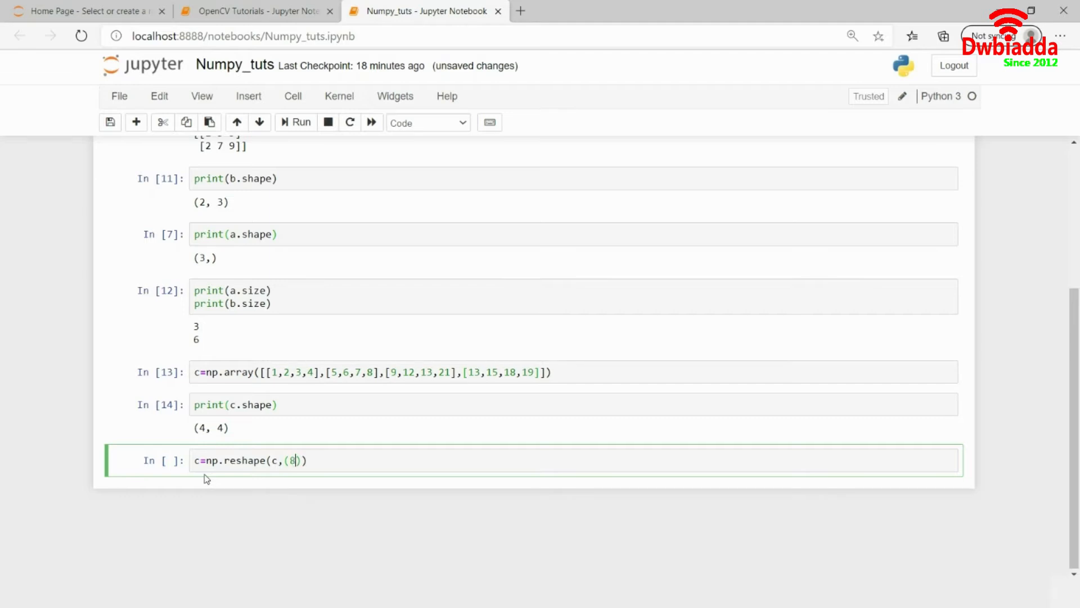
pyautogui.write(',2)')
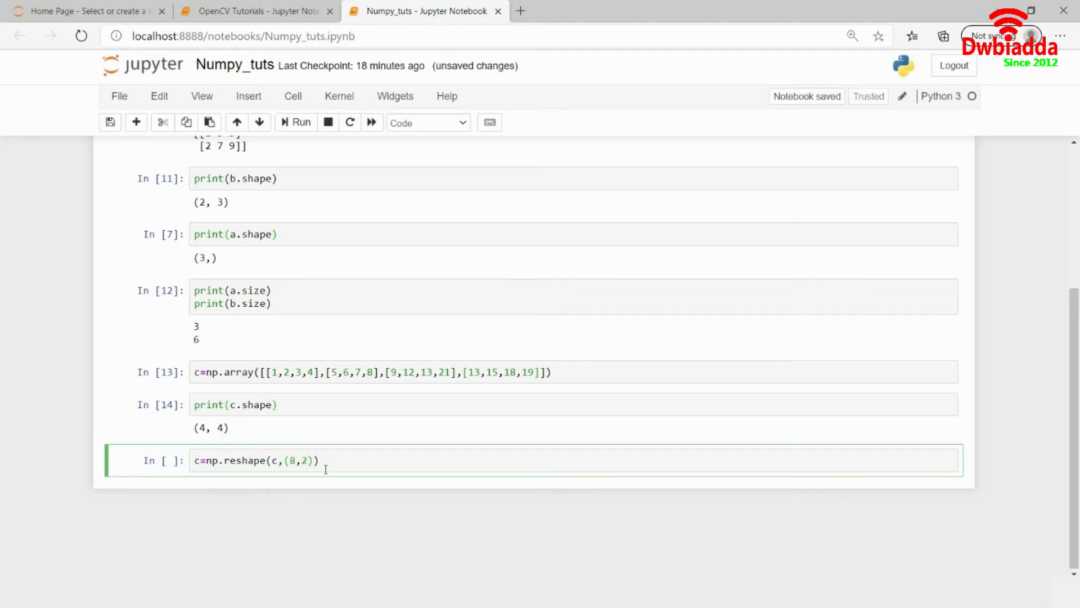
pyautogui.click(296, 122)
pyautogui.write('print')
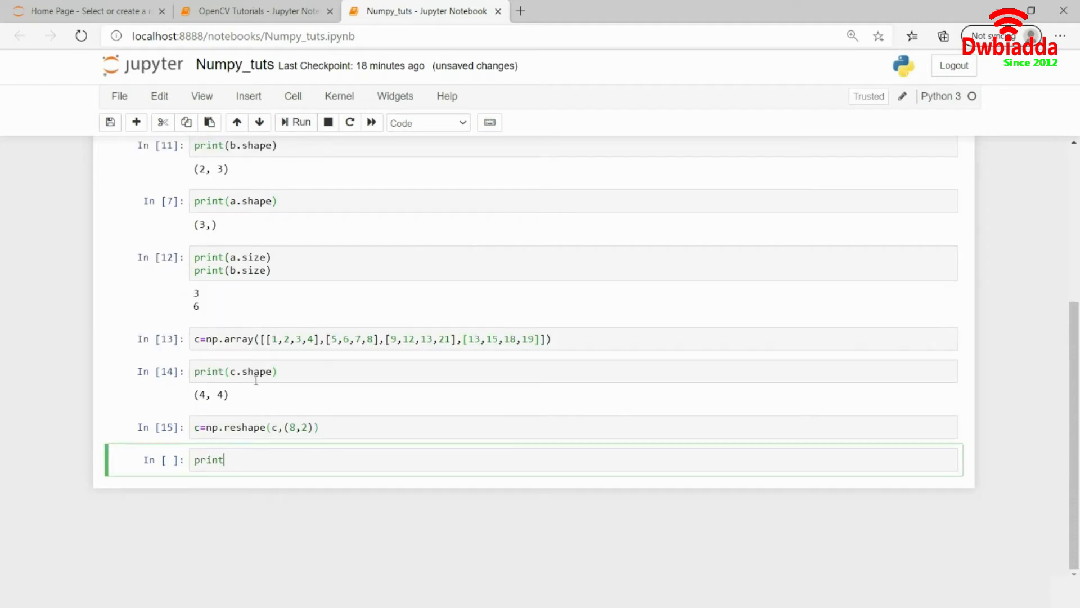
# Print the reshaped c and enter c.shape in a new cell
pyautogui.write('(c')
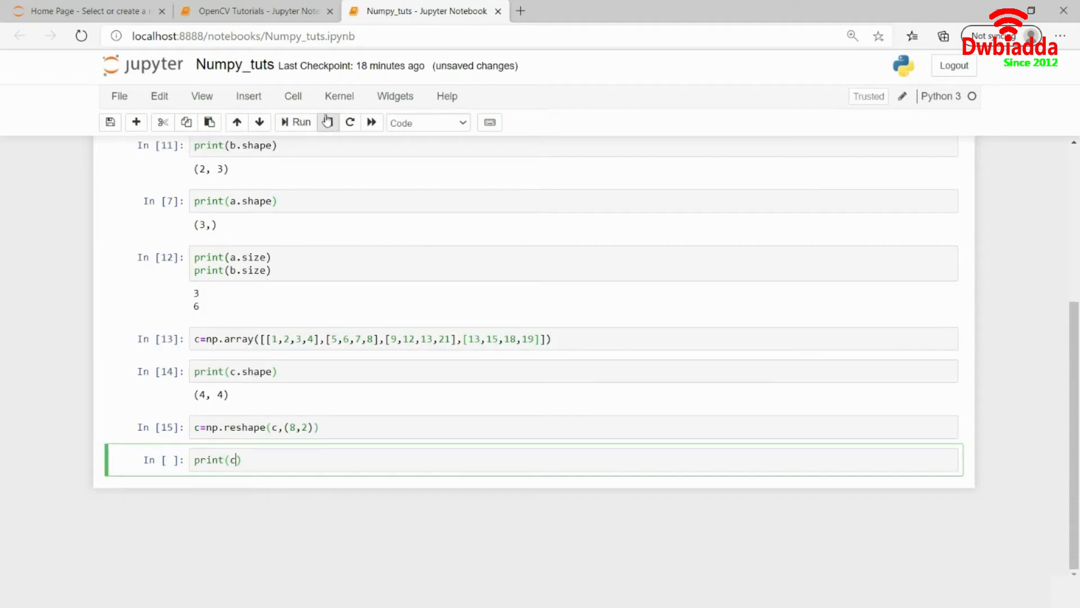
pyautogui.click(295, 122)
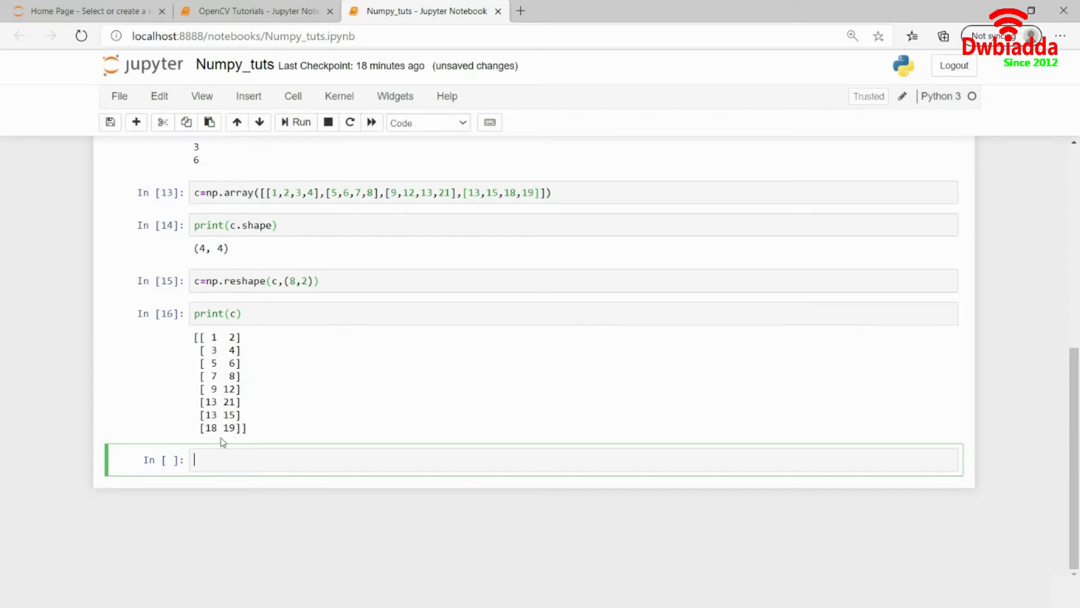
pyautogui.write('c.')
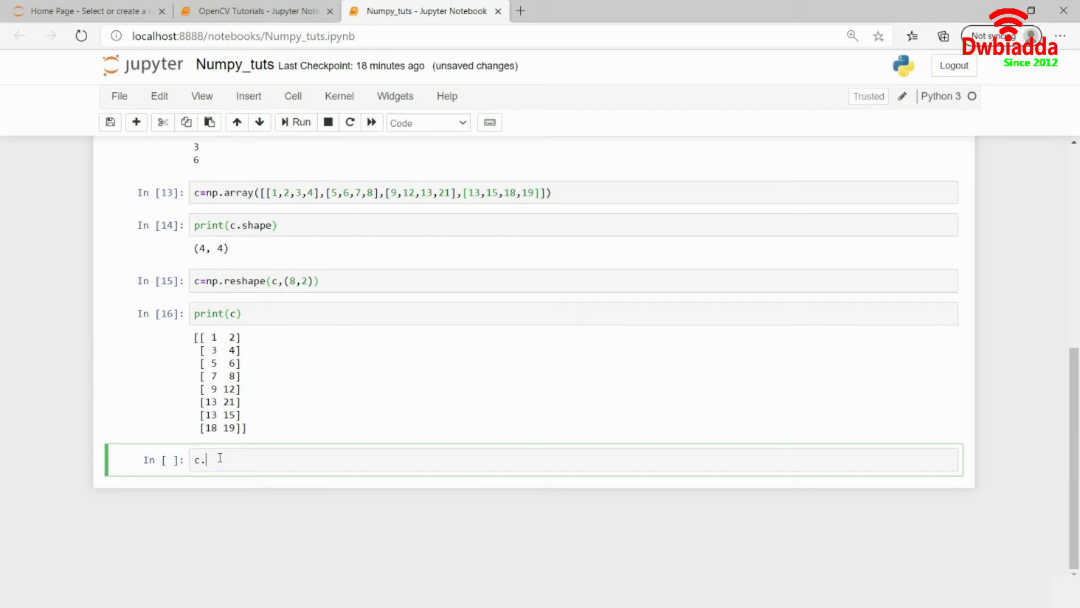
pyautogui.write('shape')
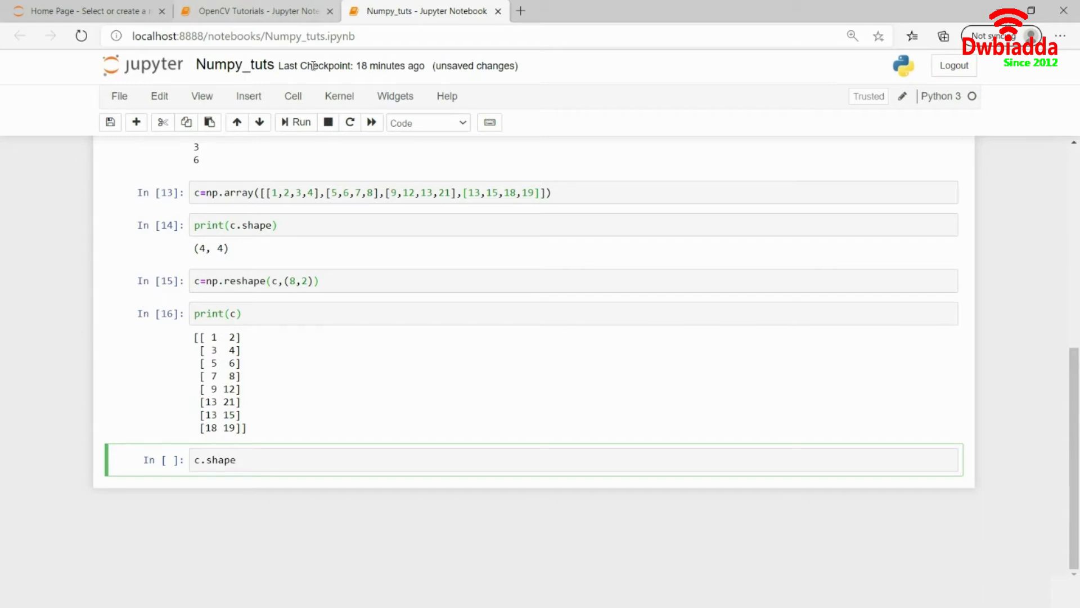
pyautogui.click(294, 122)
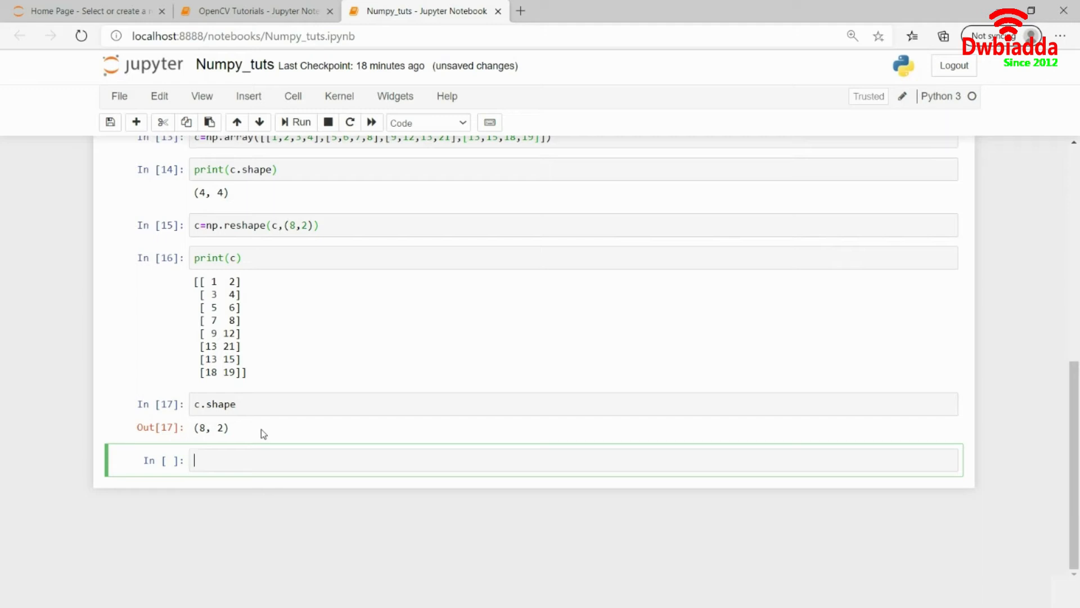
# Type the four-row arrays d and e into a new cell
pyautogui.write('d=')
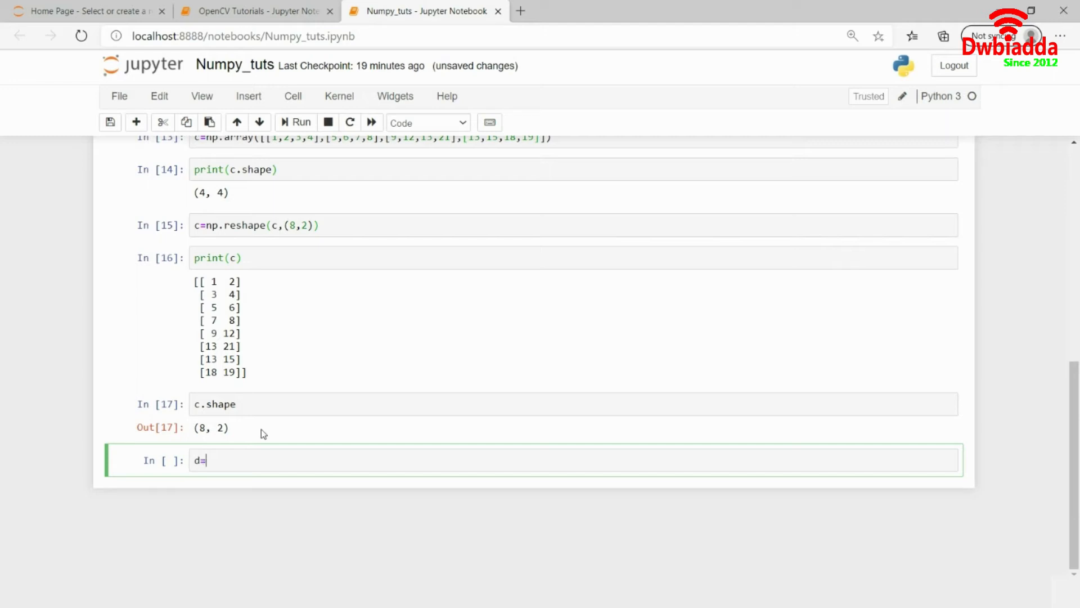
pyautogui.write('np.arra')
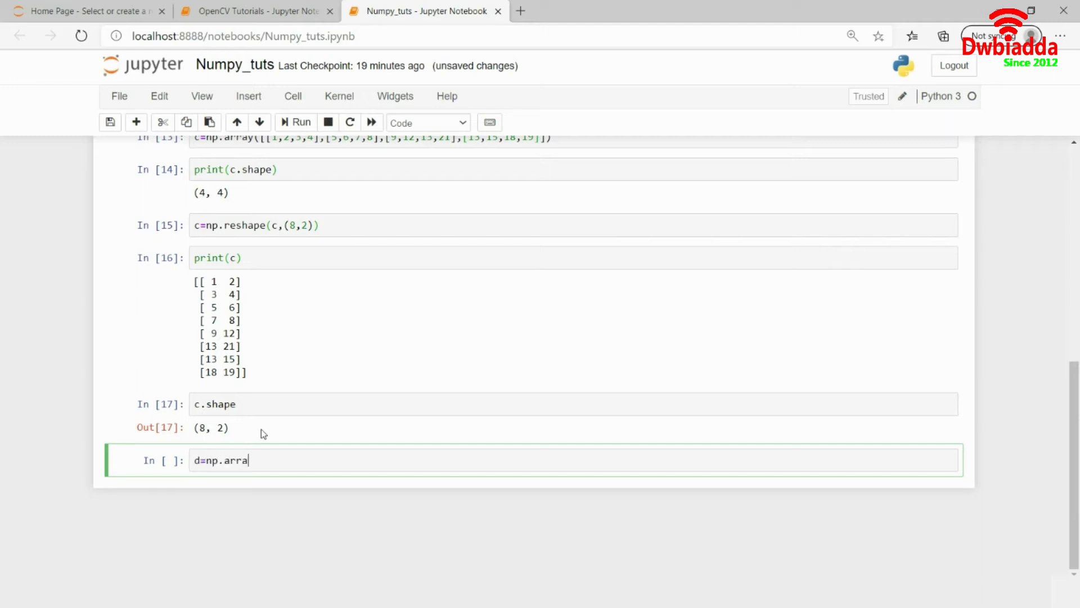
pyautogui.write('y([[]])')
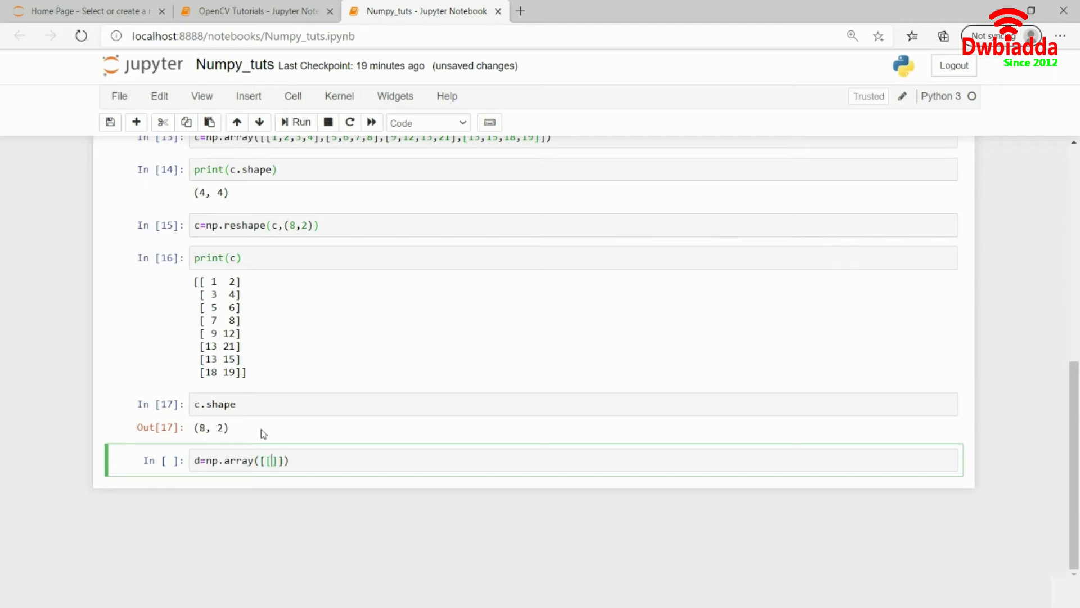
pyautogui.write('1,3,5,6],[')
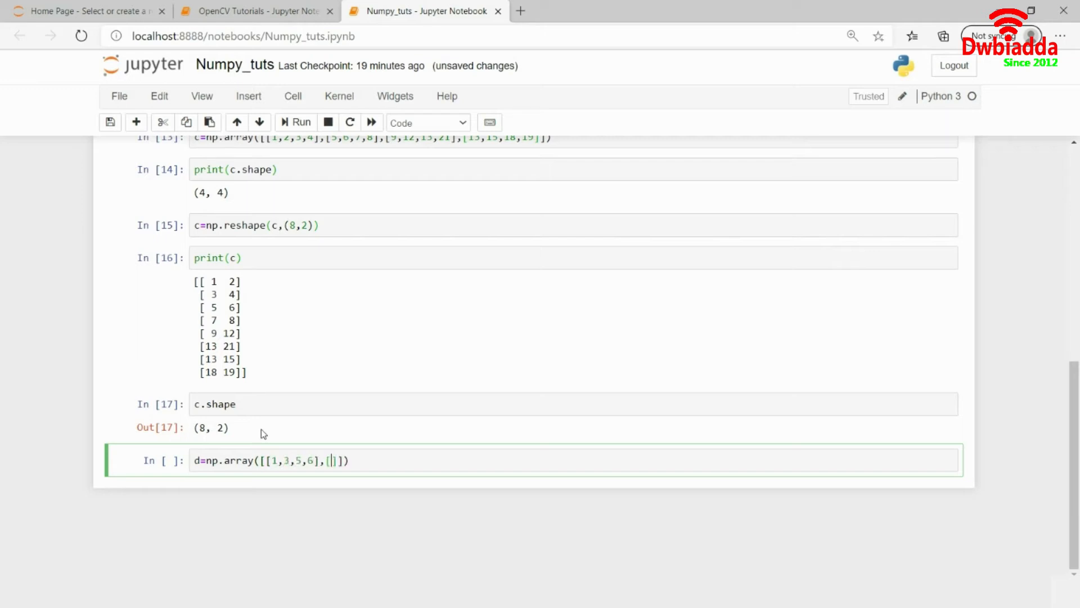
pyautogui.write('2,4,8,10')
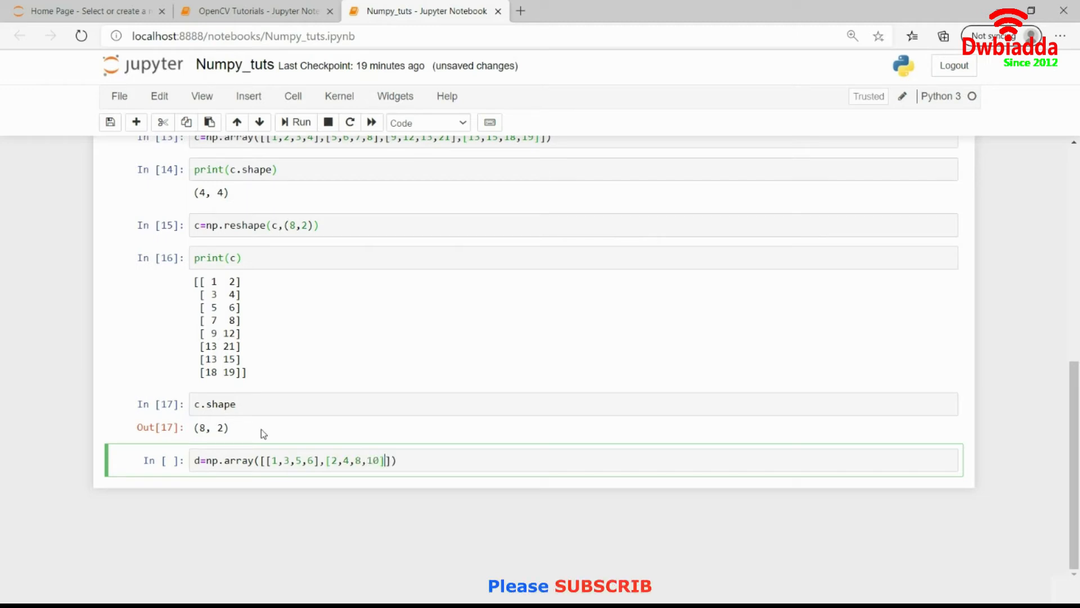
pyautogui.write(',[')
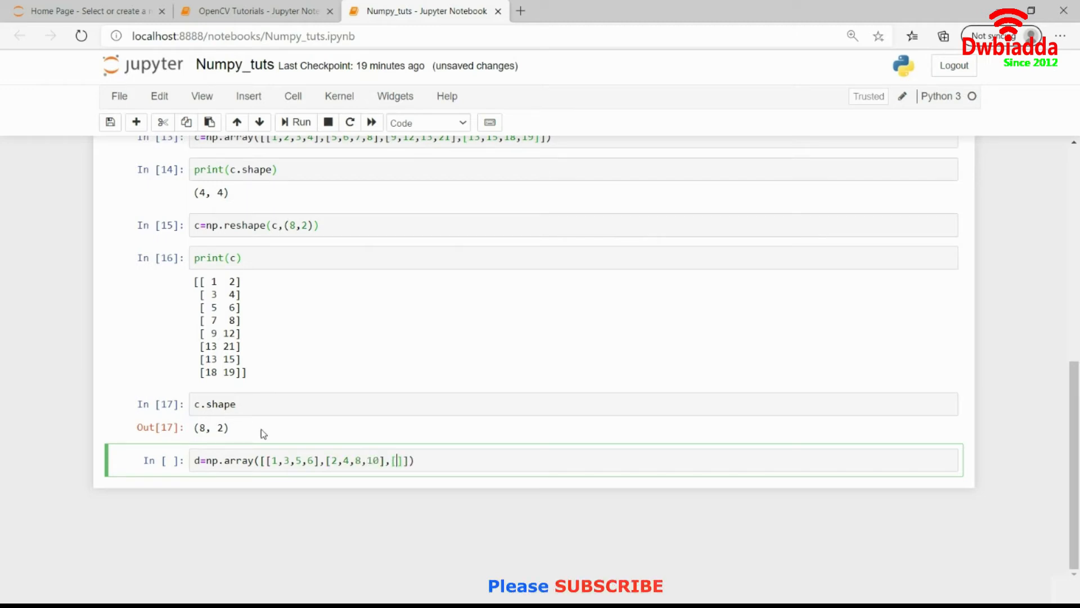
pyautogui.write('3')
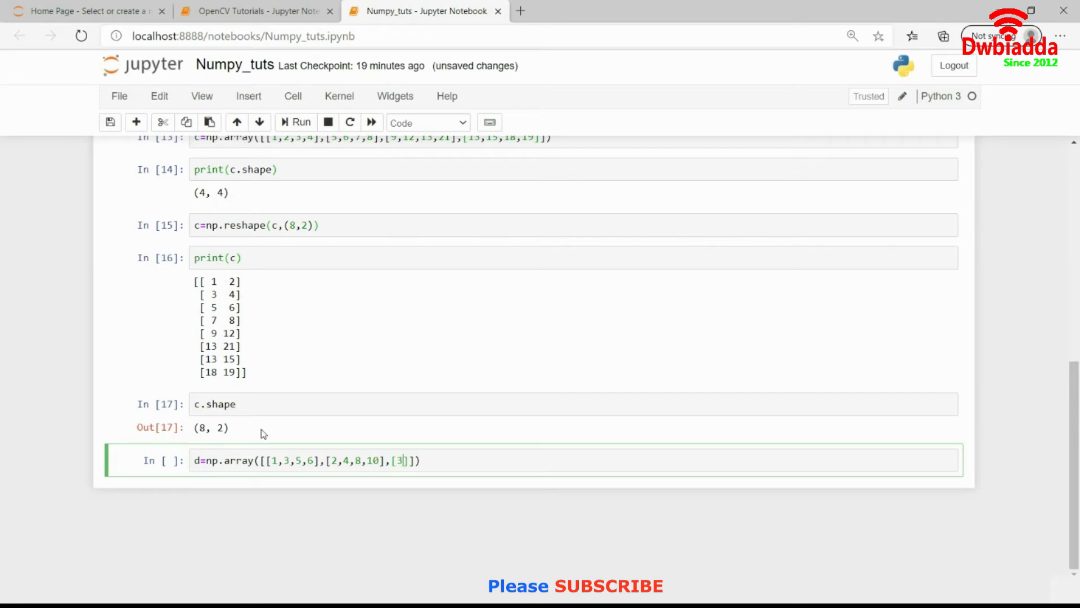
pyautogui.write('2,1,5')
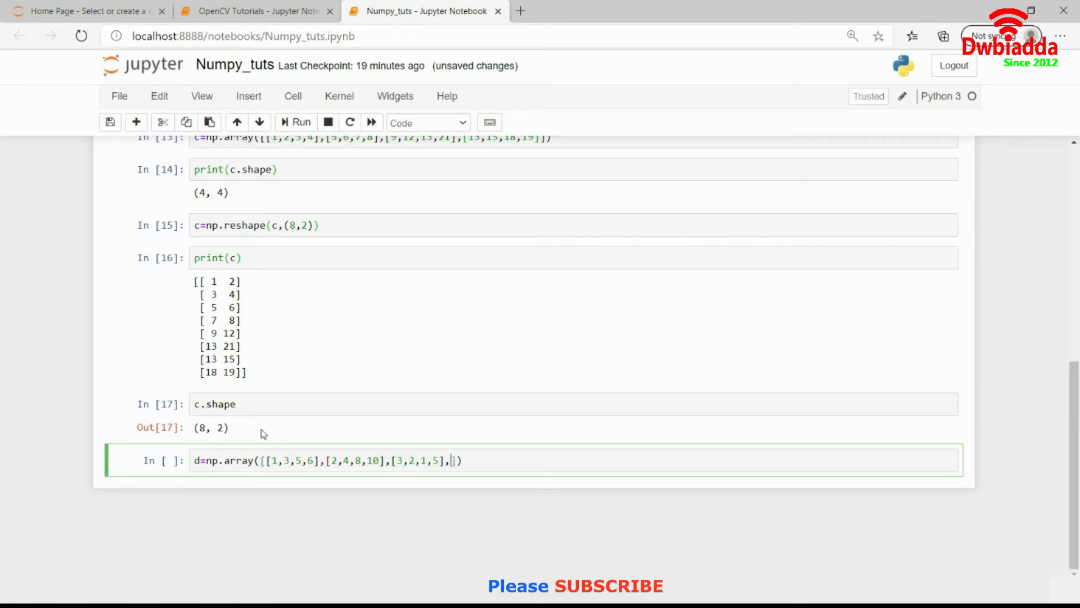
pyautogui.write('11,13,')
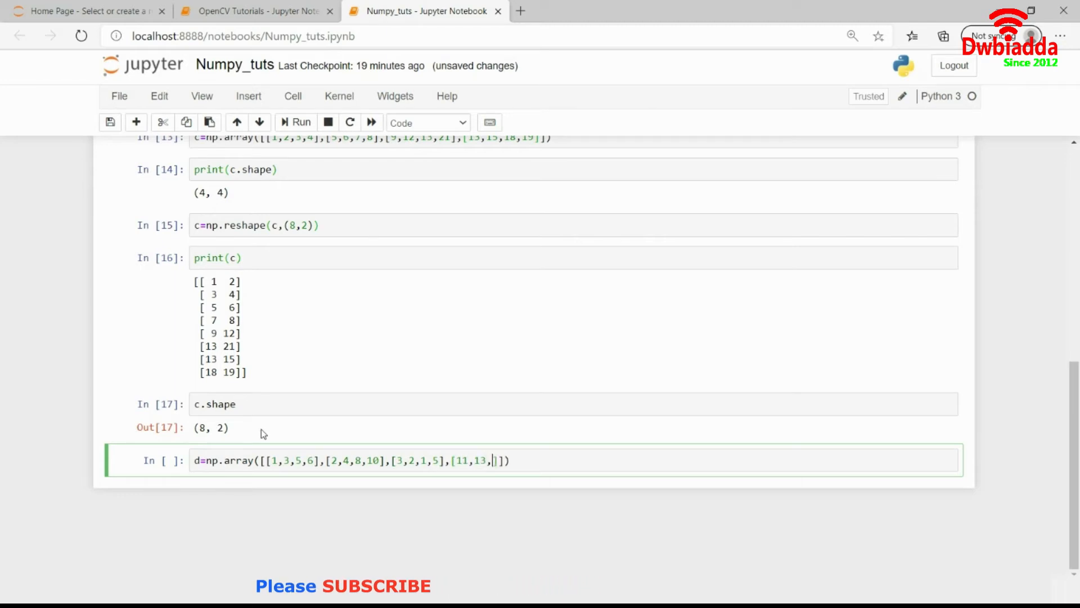
pyautogui.write('1,')
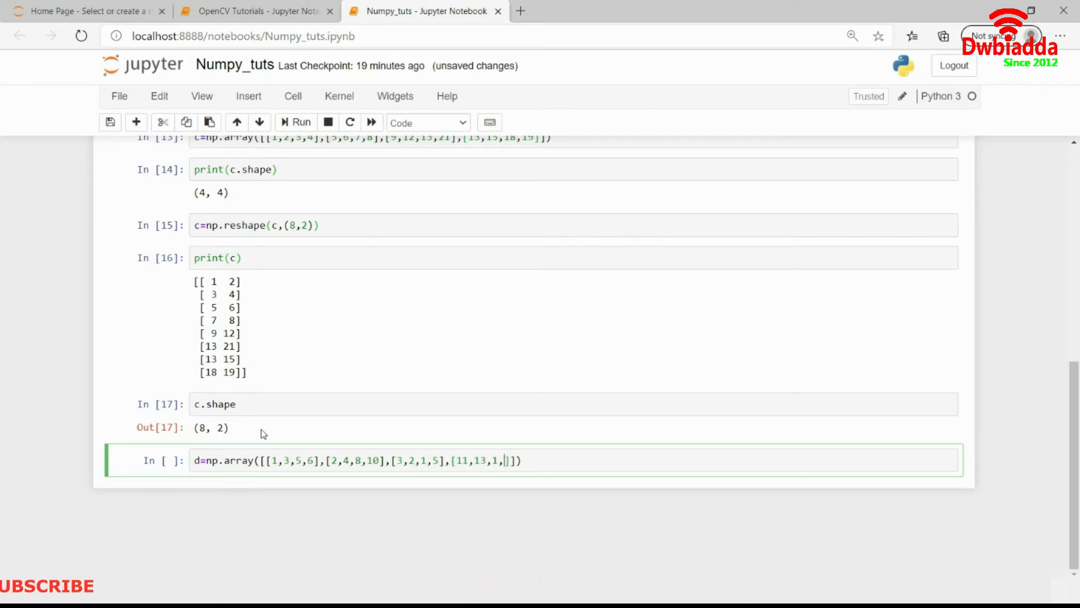
pyautogui.write('5')
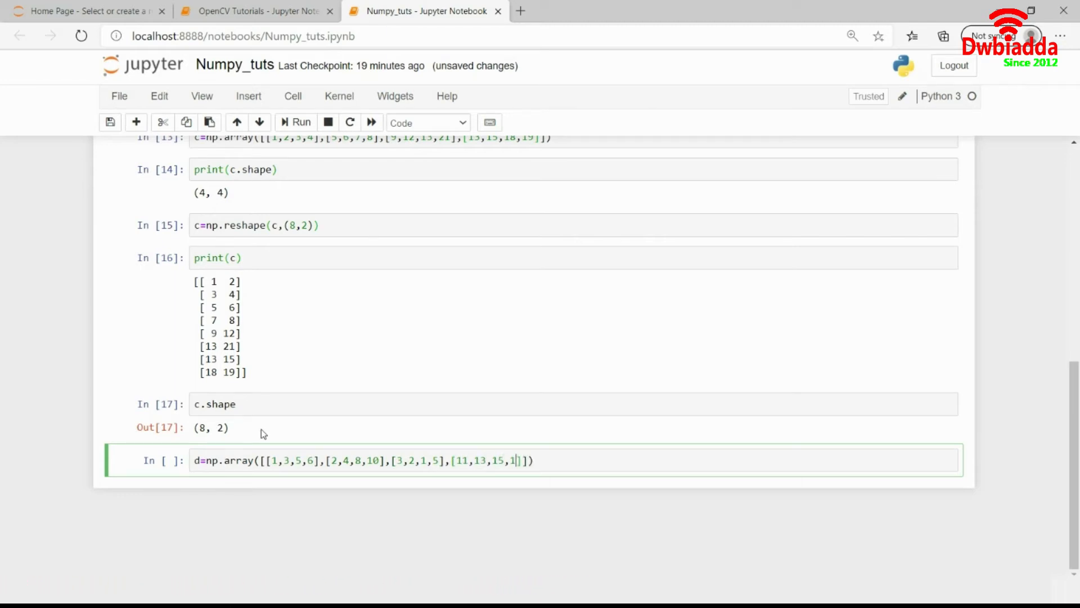
pyautogui.write('7')
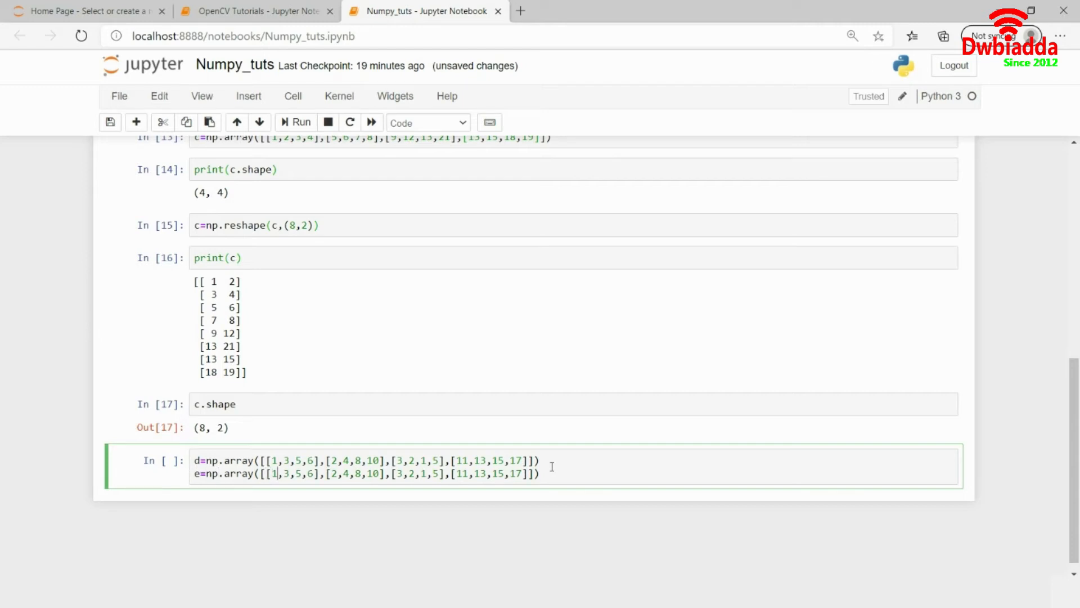
# Change a few of e's values and run the cell defining d and e
pyautogui.write('2')
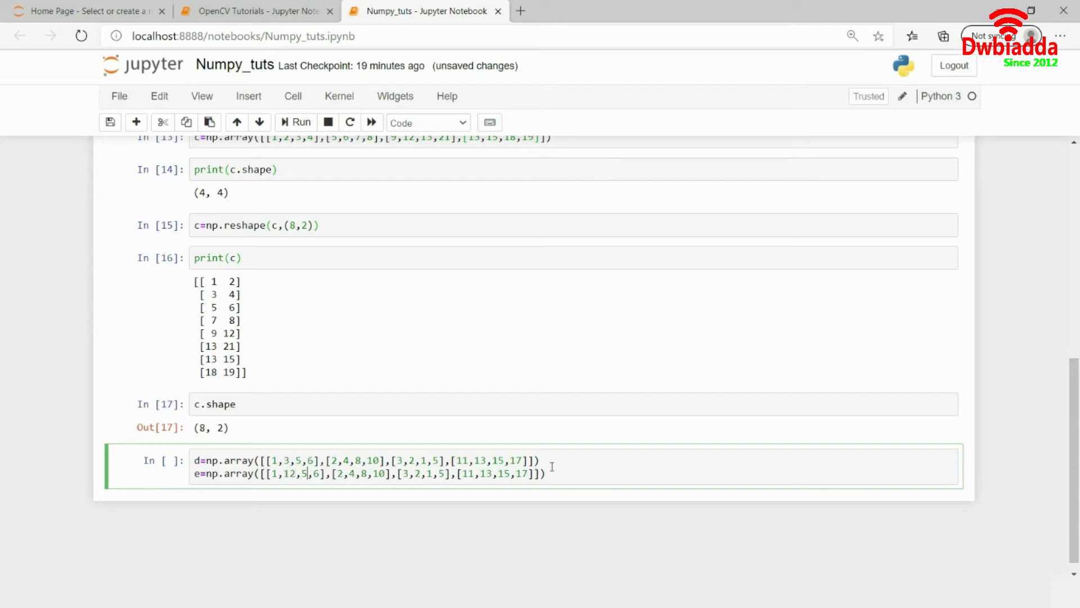
pyautogui.write('16')
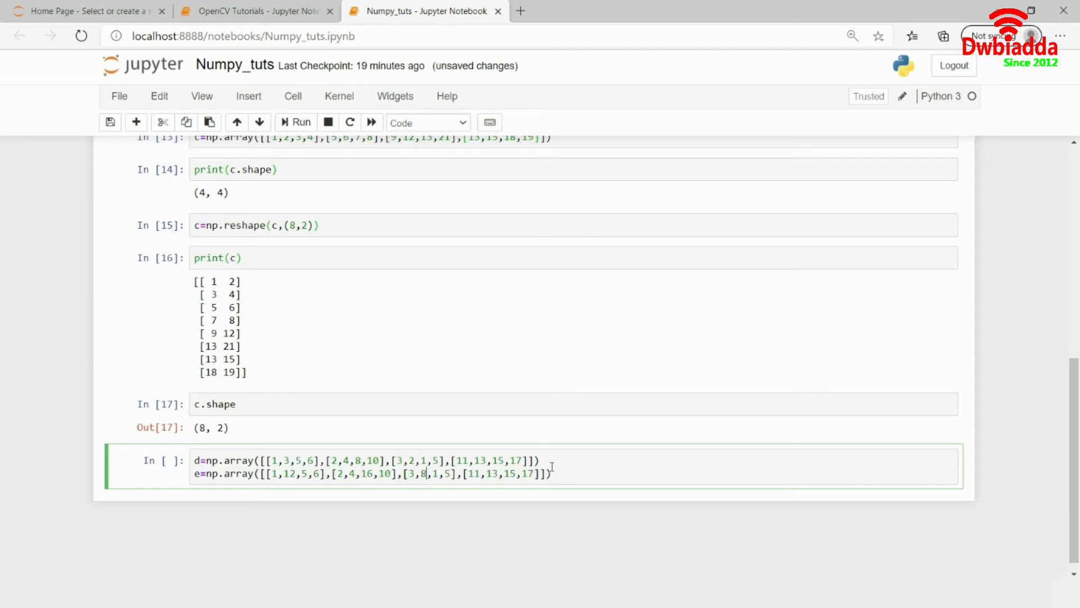
pyautogui.write('3')
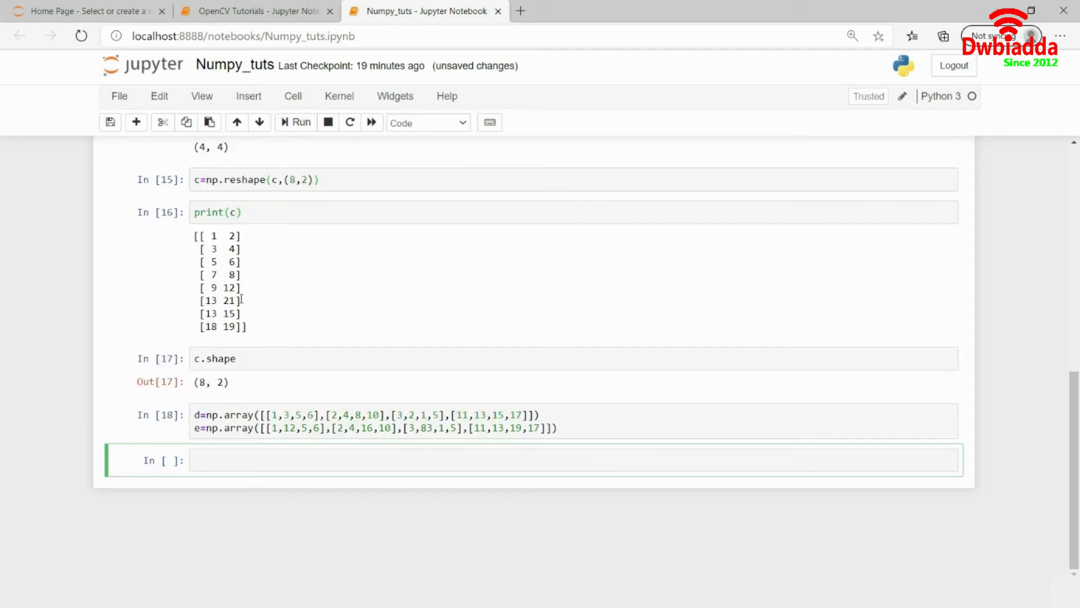
# Print d, a blank '\n' line, then e in one cell
pyautogui.write('print(d)')
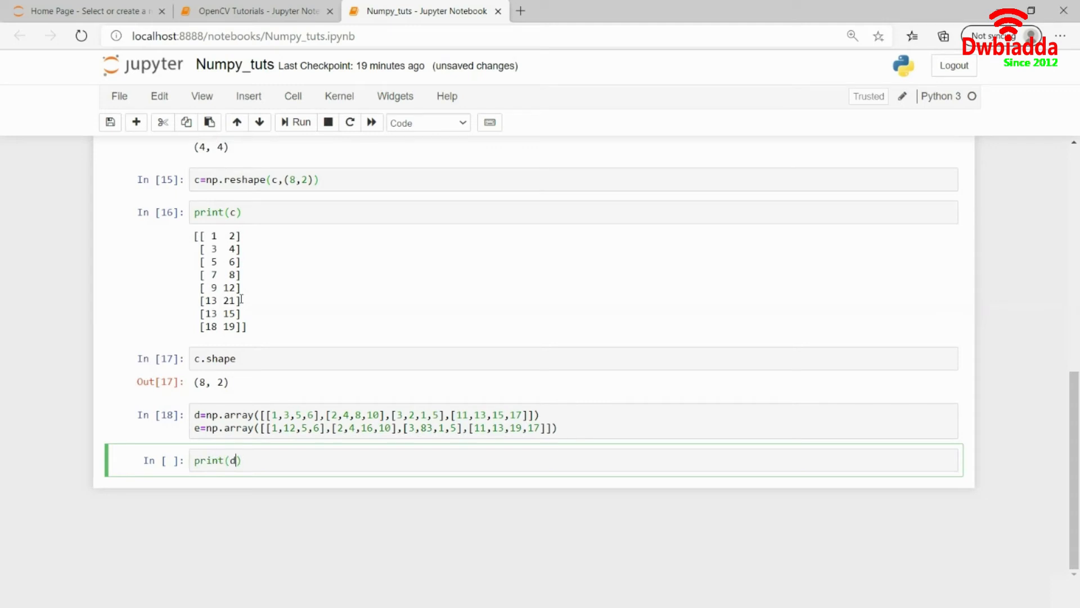
pyautogui.write('print()')
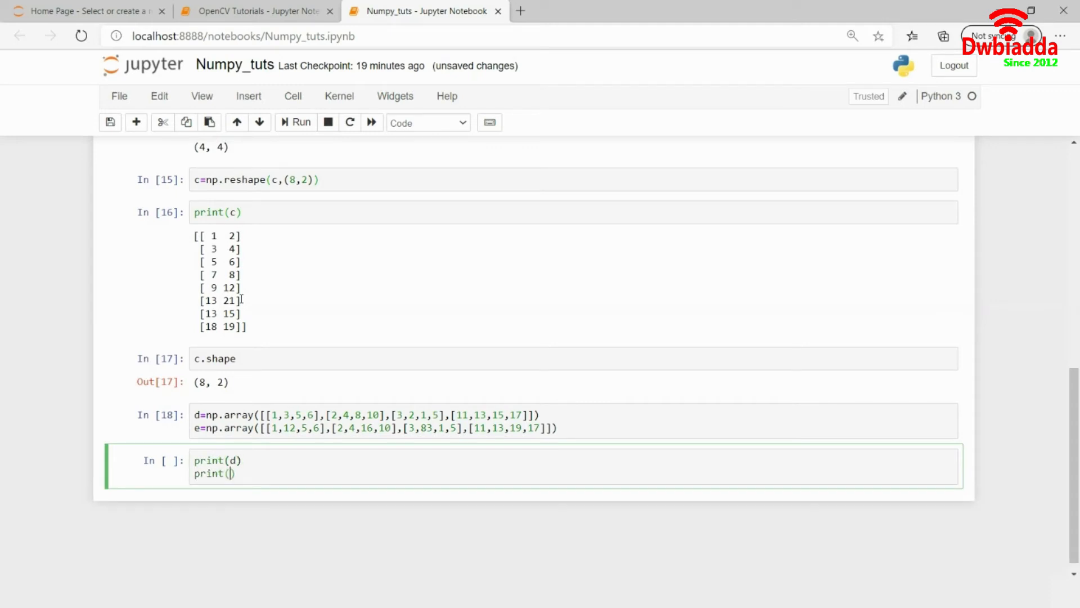
pyautogui.write("'\\n'")
pyautogui.write('print(e')
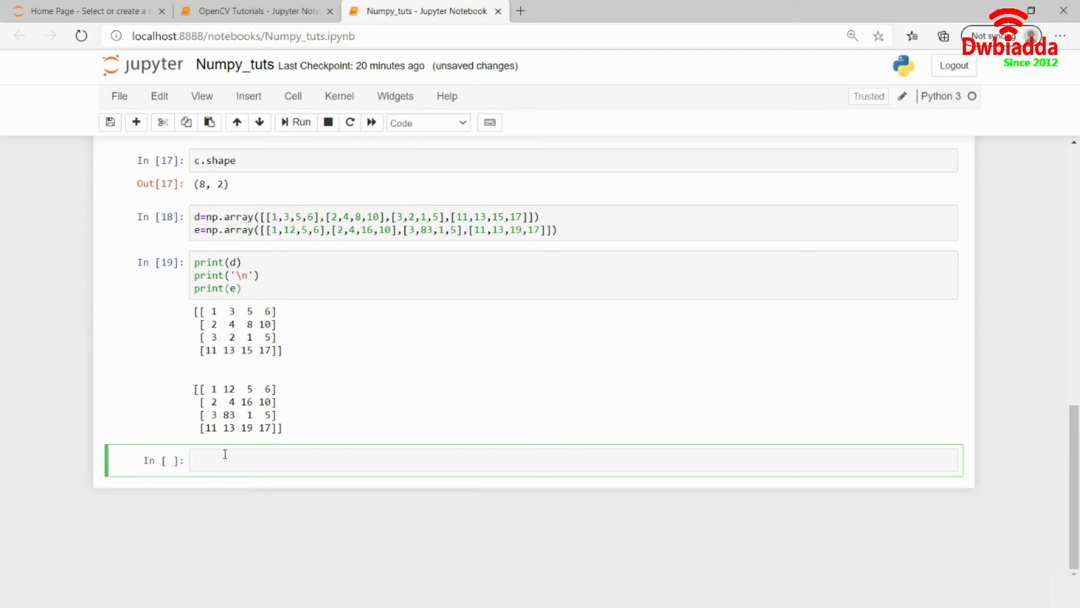
# Compute f=d+e and print the element-wise sum
pyautogui.write('f=d')
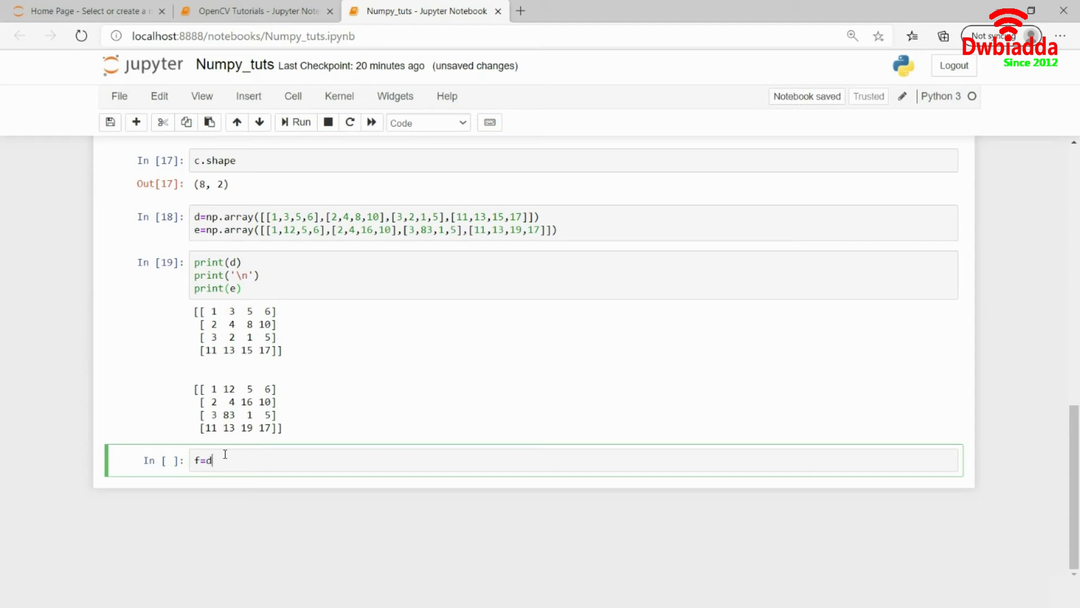
pyautogui.write('+e')
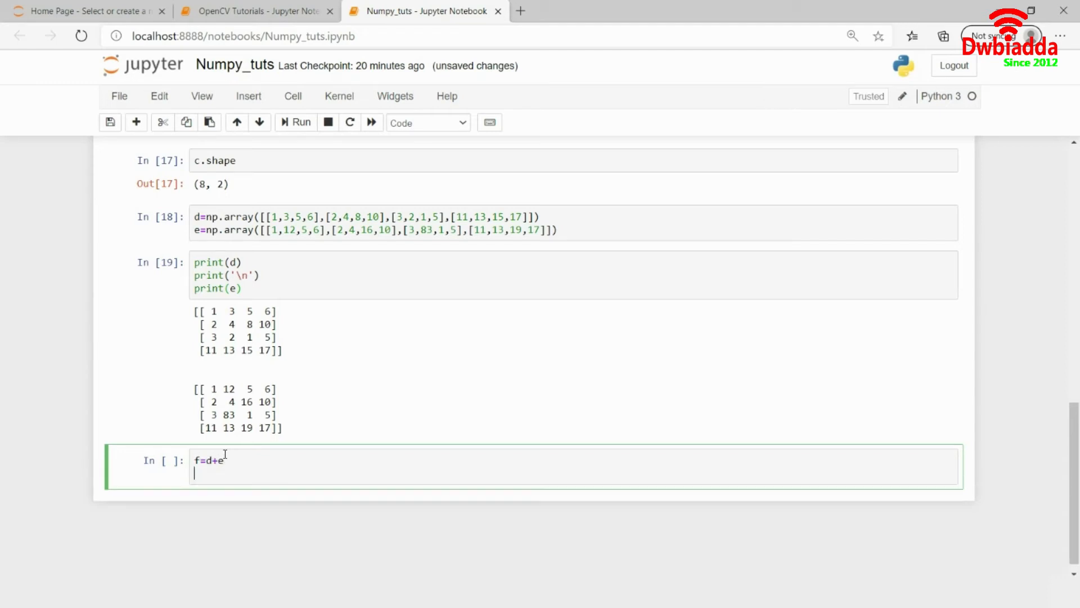
pyautogui.write('print(f)')
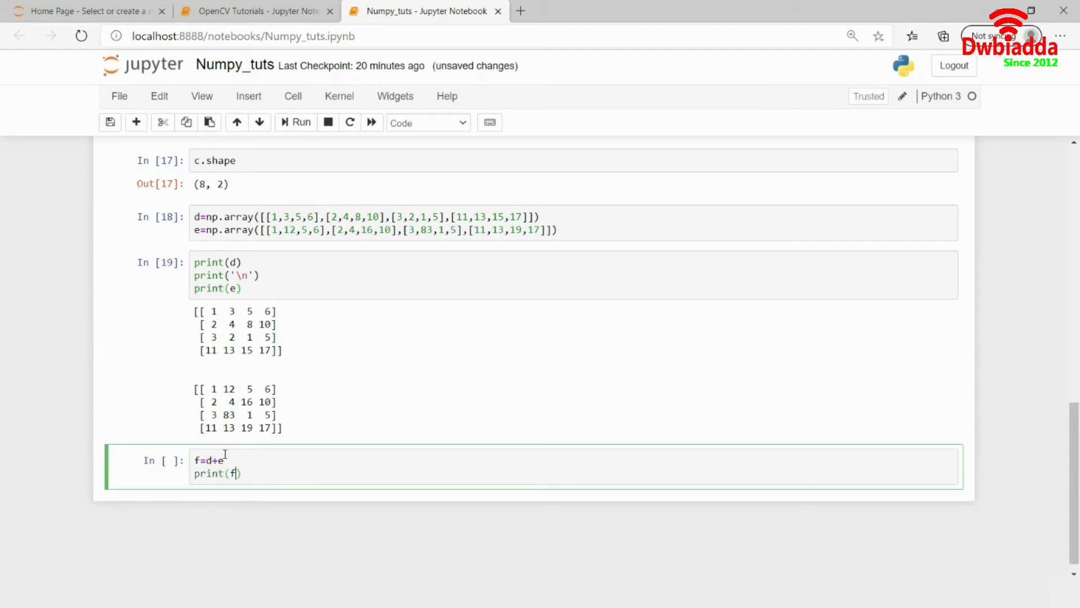
pyautogui.click(295, 122)
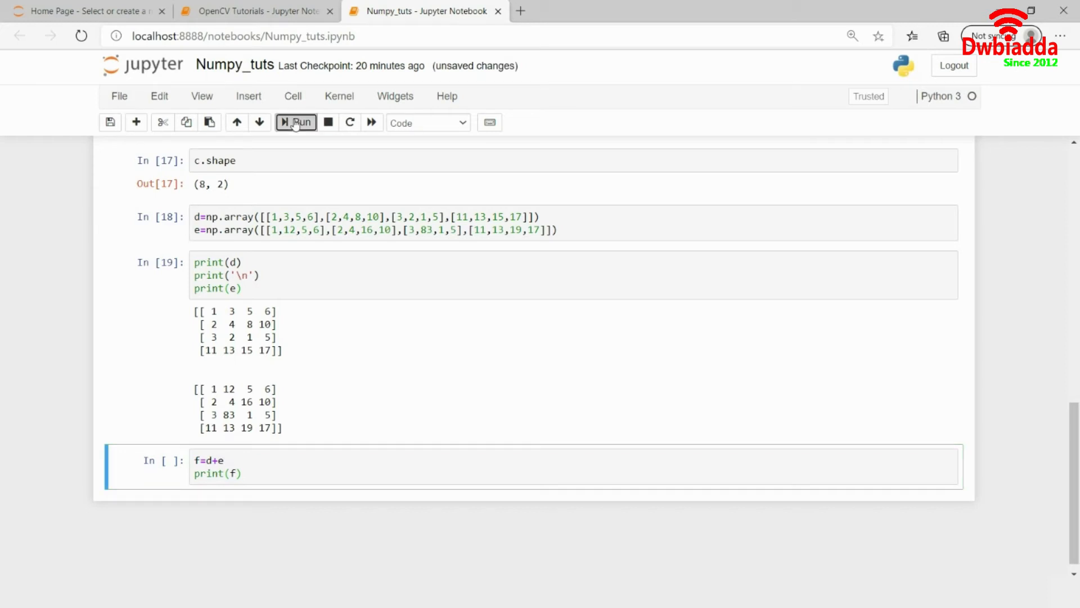
pyautogui.click(296, 122)
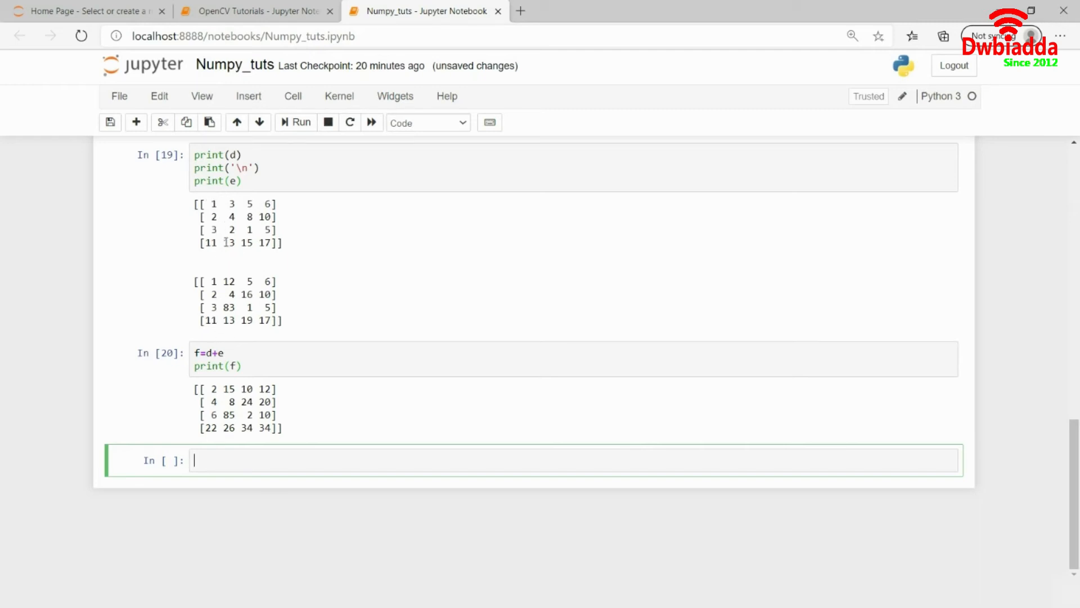
pyautogui.moveTo(248, 275)
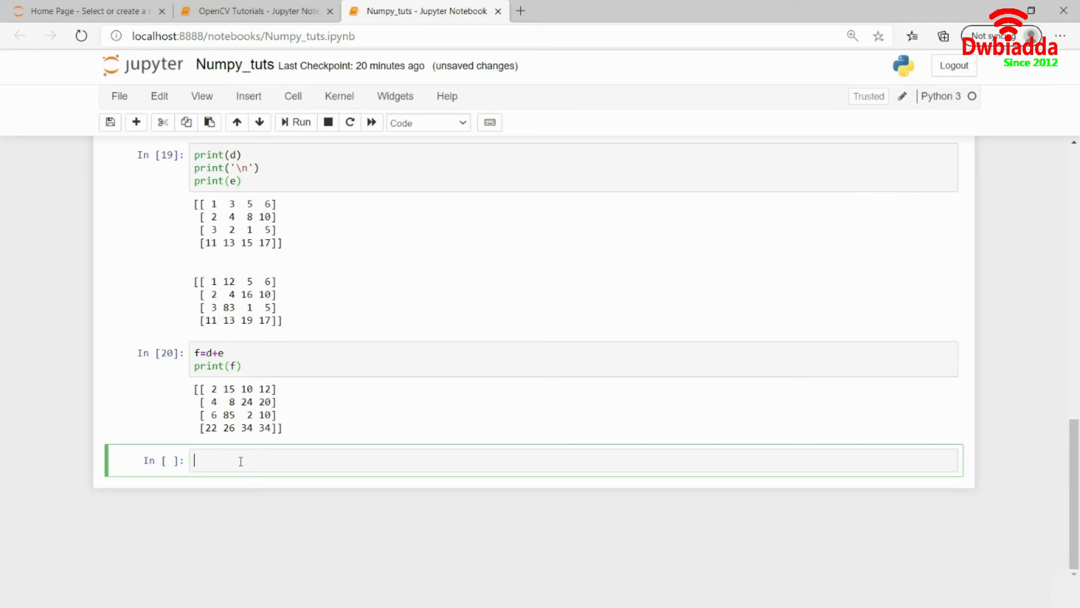
# Print d-e, d*e and d/e separated by '\n' blank lines
pyautogui.write('print(d)')
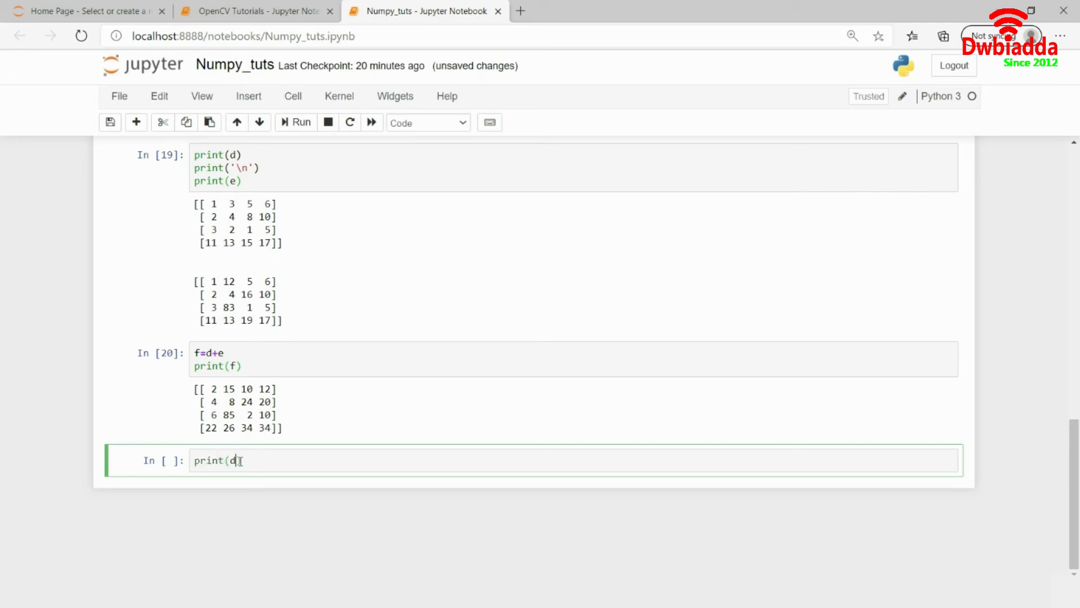
pyautogui.write('-e)')
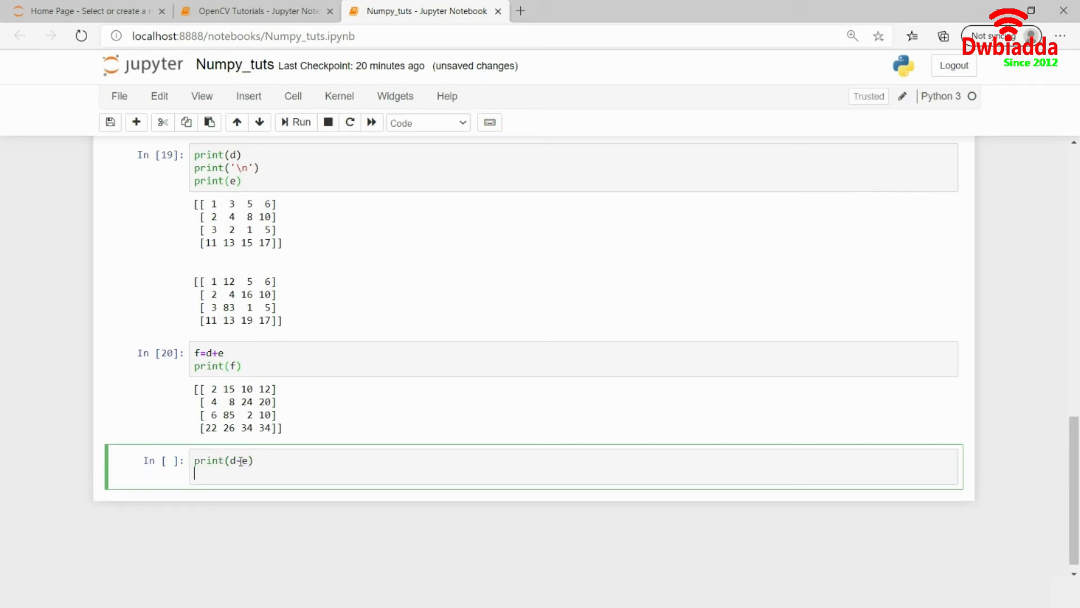
pyautogui.write('print(d)')
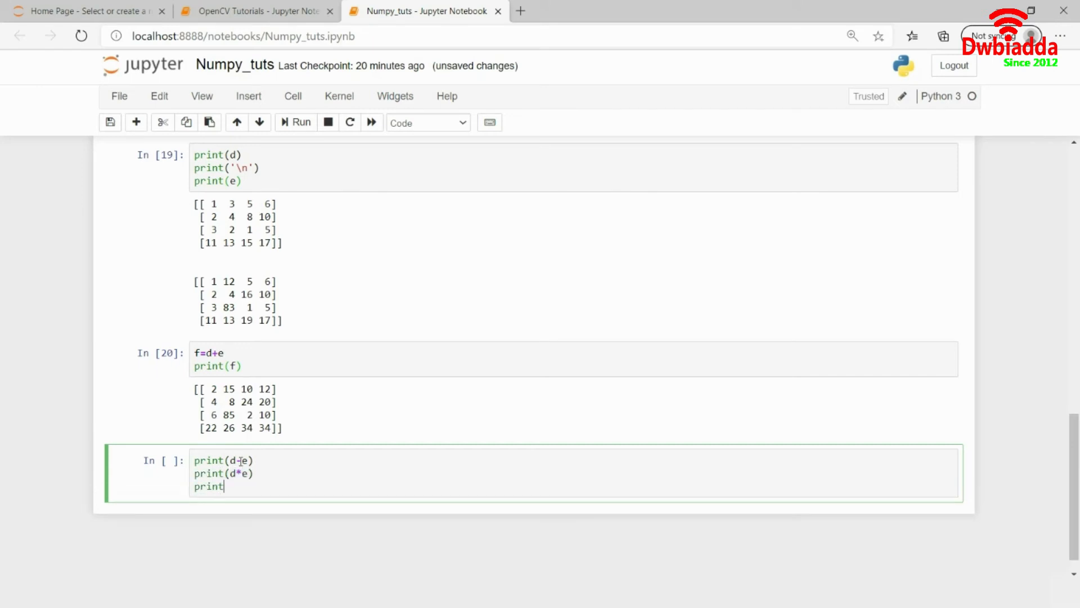
pyautogui.write('(d/e)')
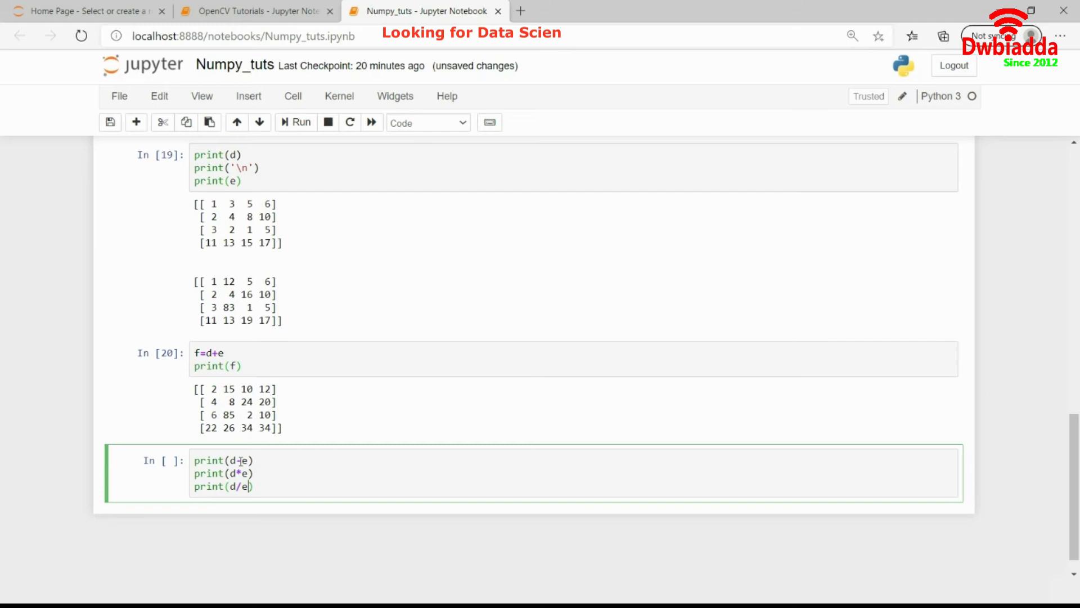
pyautogui.press('enter')
pyautogui.write("print('")
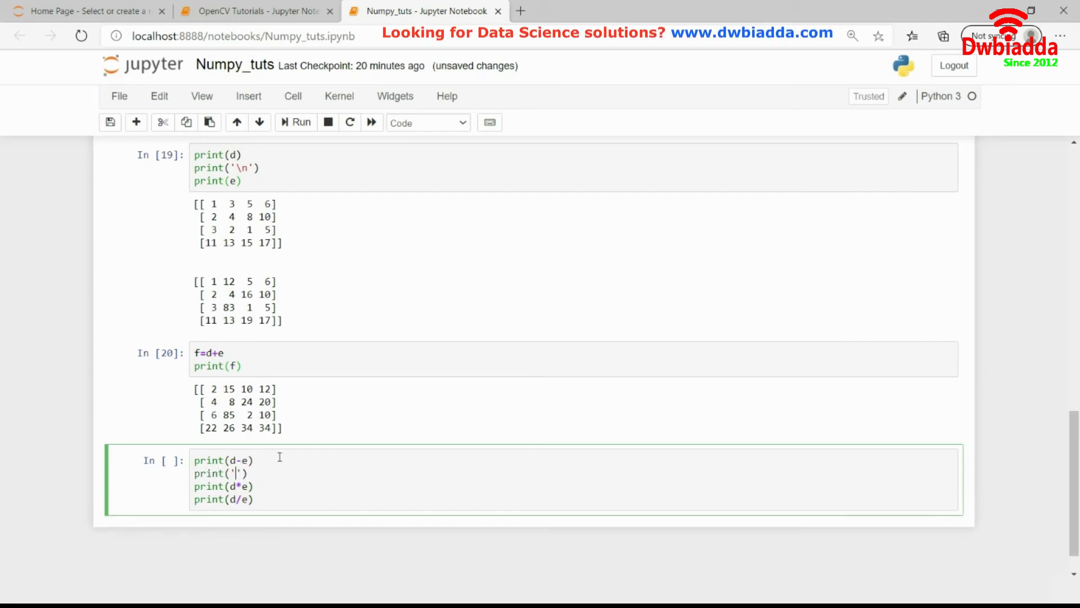
pyautogui.write('\\n')
pyautogui.write('print(')
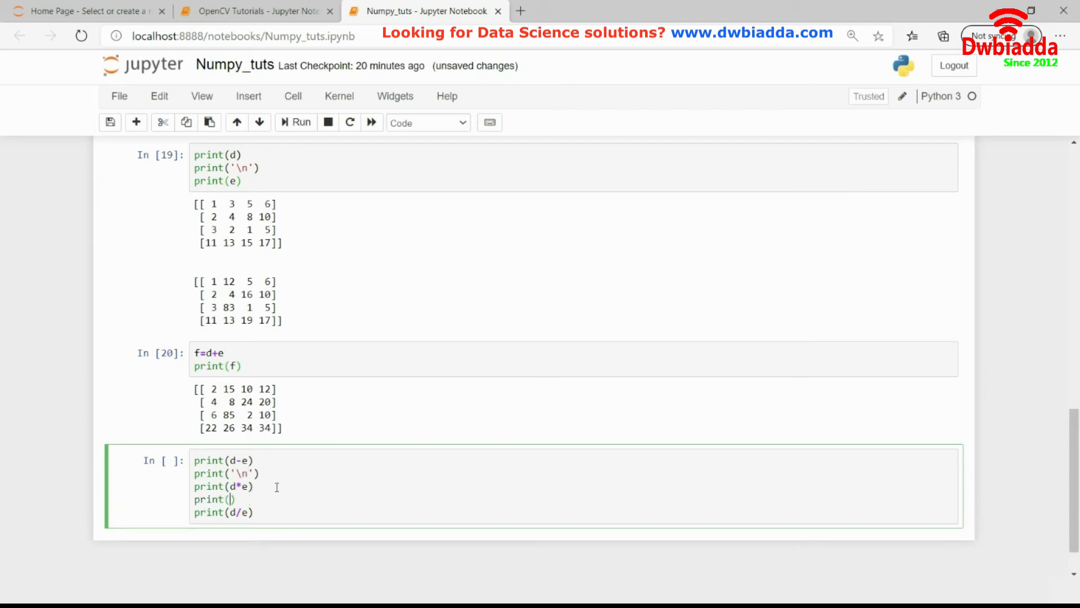
pyautogui.write("'\\n'")
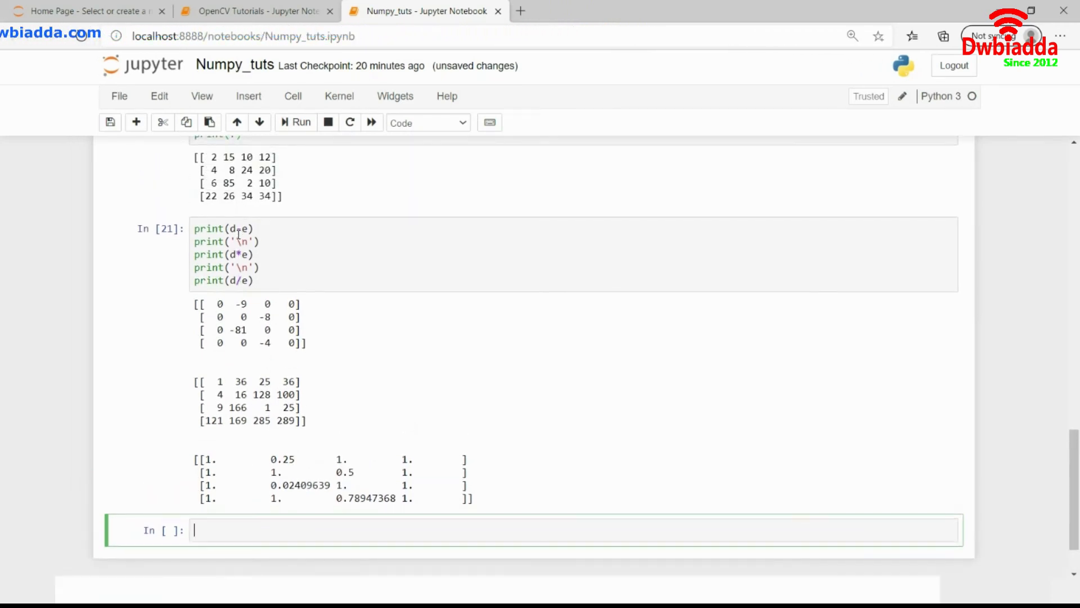
pyautogui.scroll(-3)
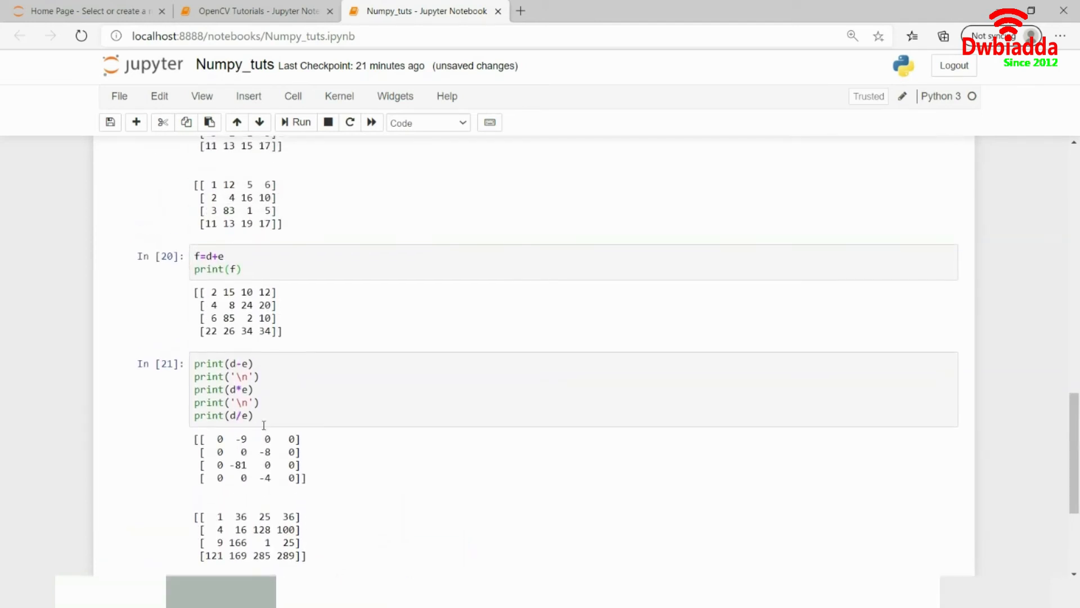
pyautogui.click(300, 123)
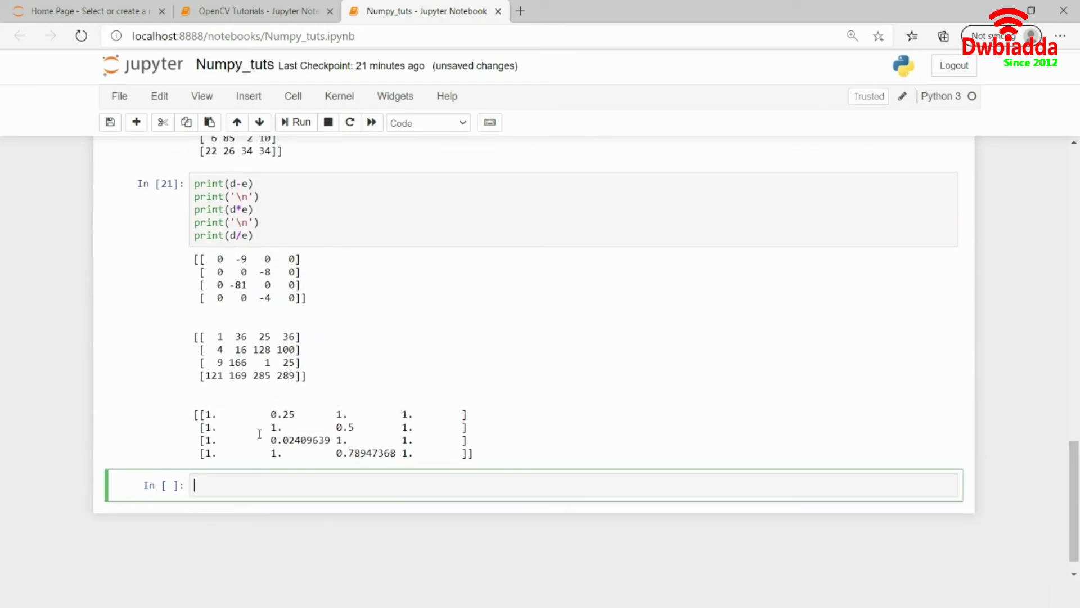
pyautogui.scroll(3)
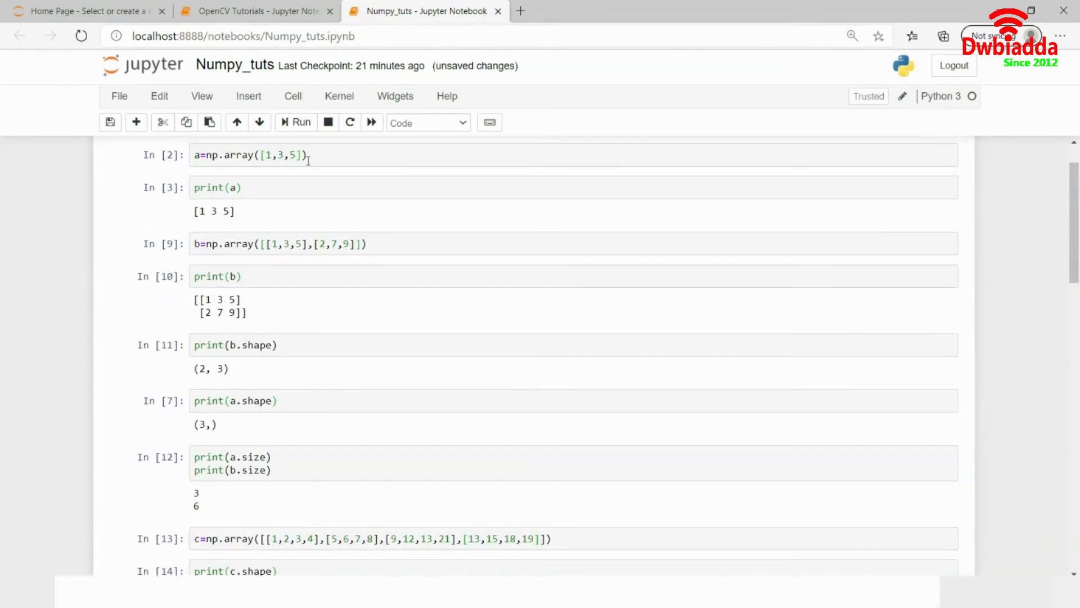
pyautogui.scroll(-3)
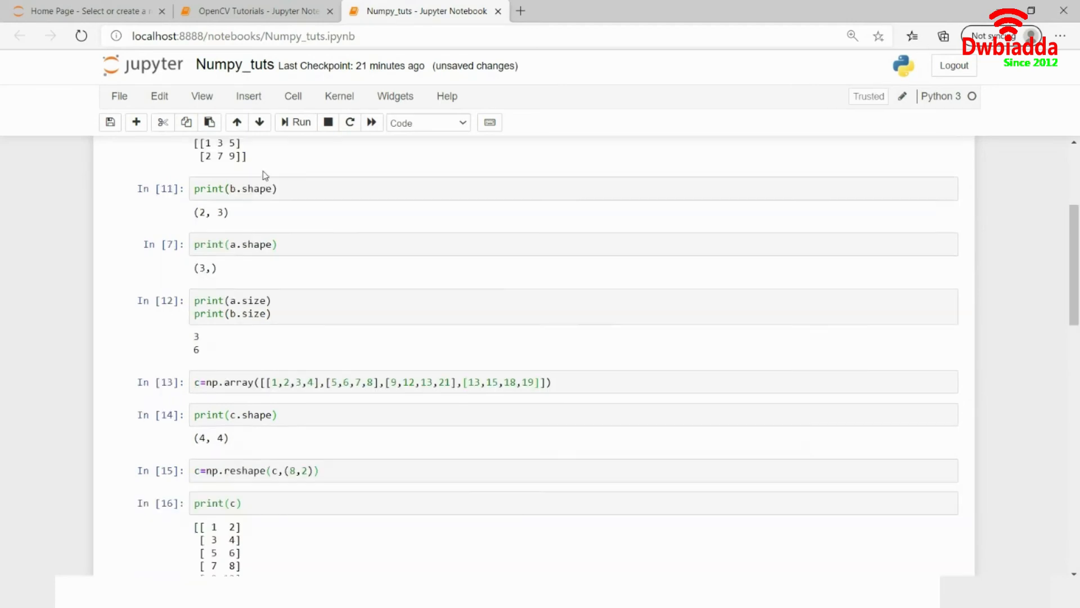
pyautogui.scroll(-3)
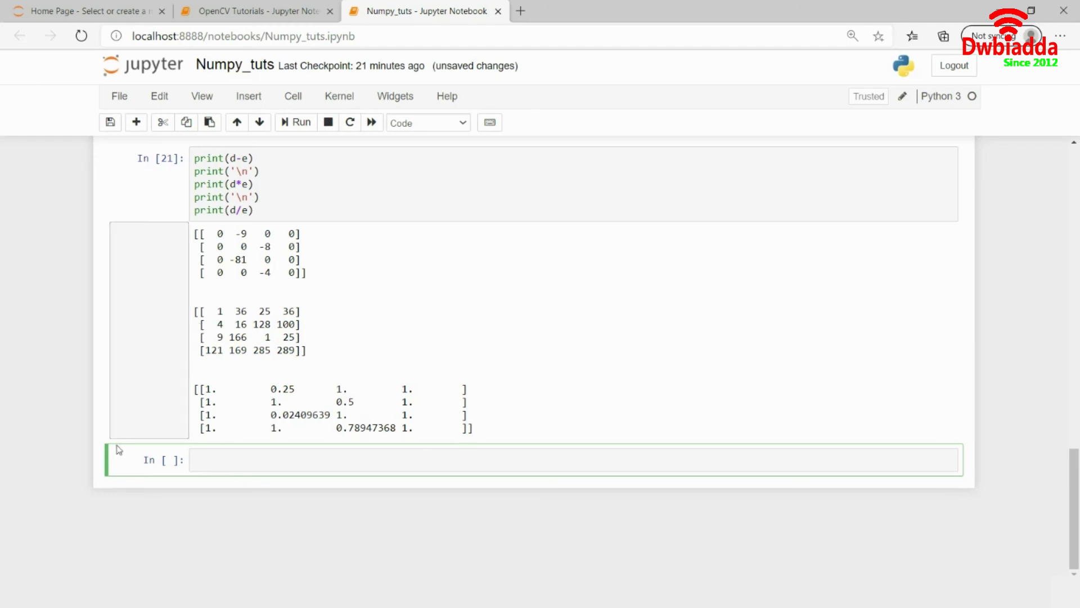
# Print np.sum(a), fixing the function-name typo, to get 9
pyautogui.write('print')
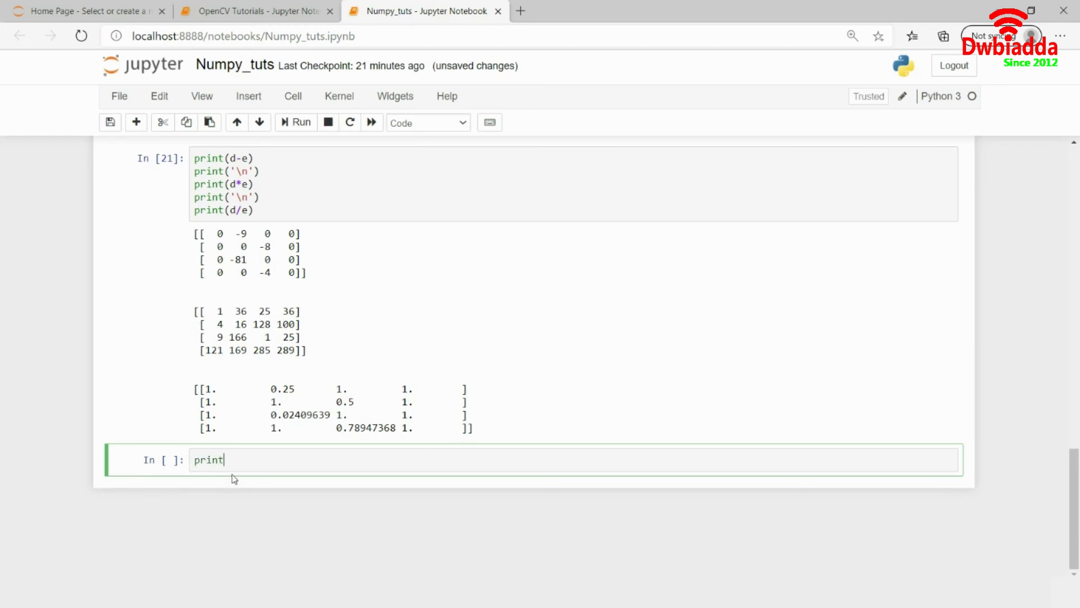
pyautogui.write('(np.s')
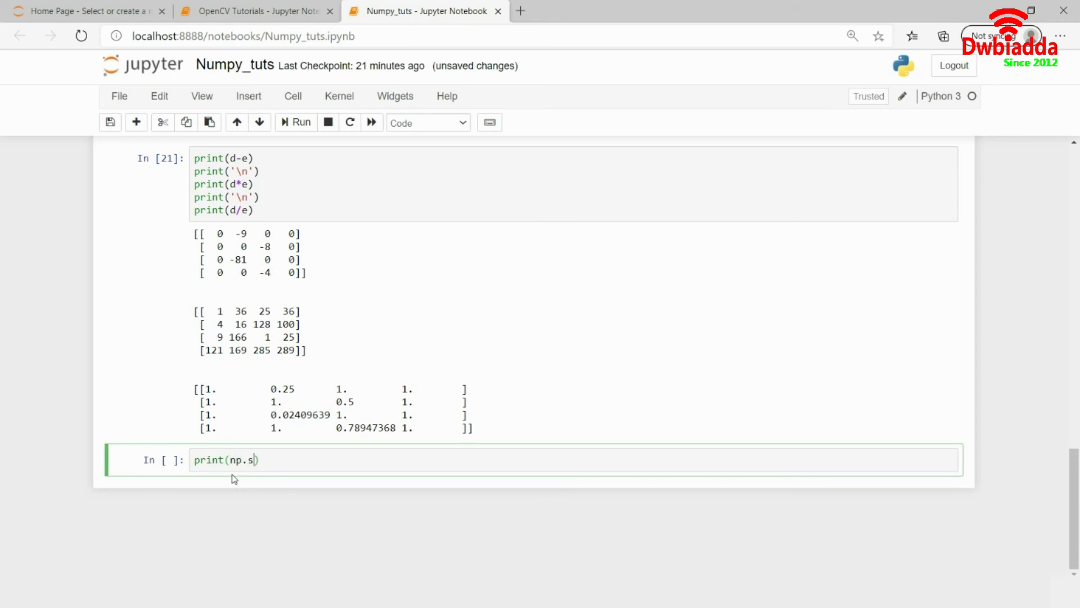
pyautogui.write('um(a))')
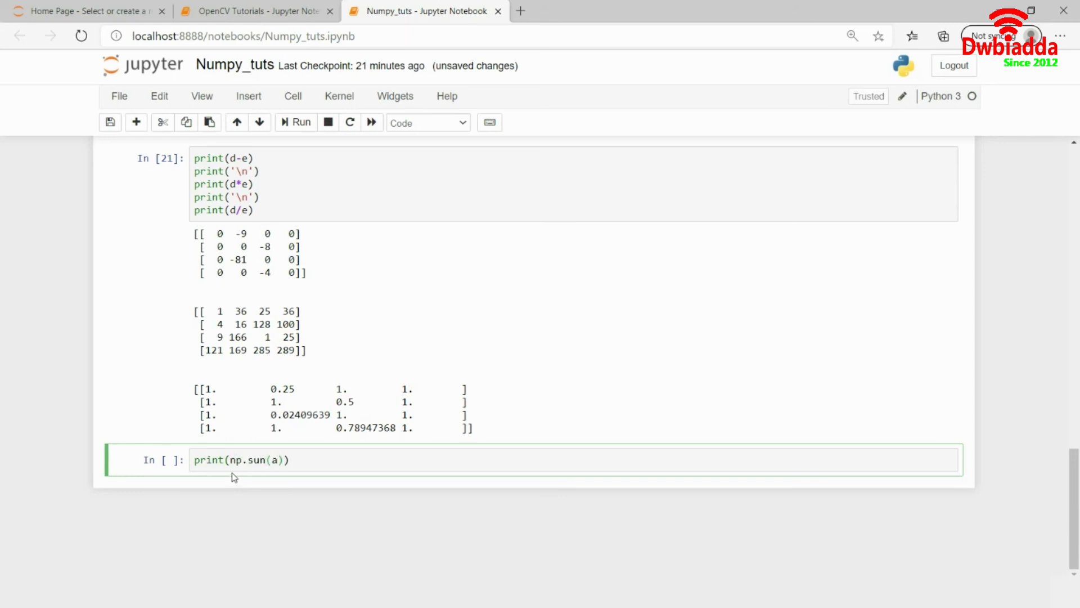
pyautogui.click(295, 122)
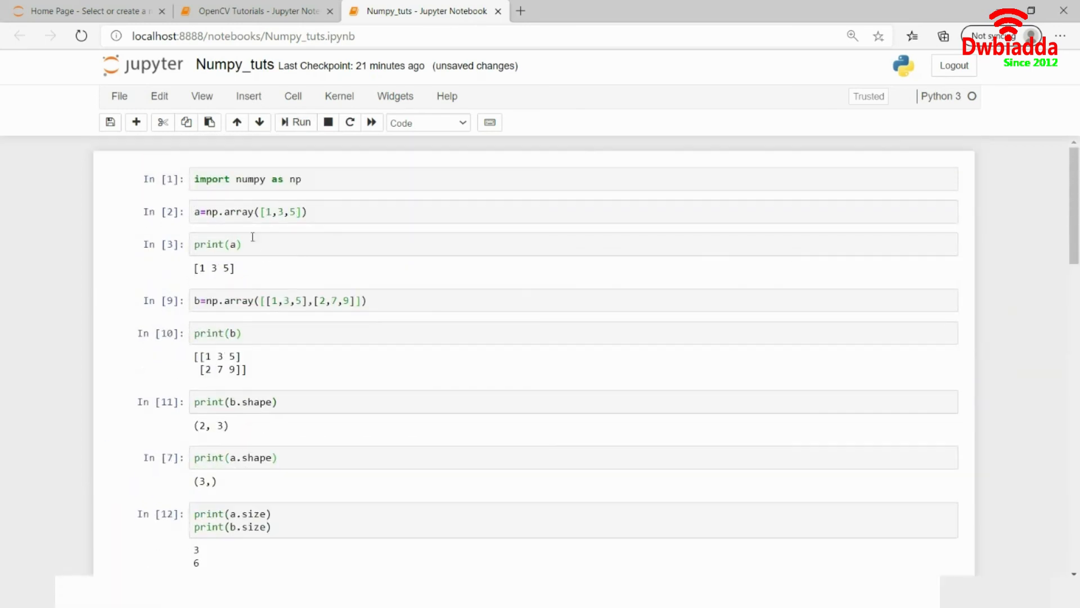
pyautogui.scroll(-3)
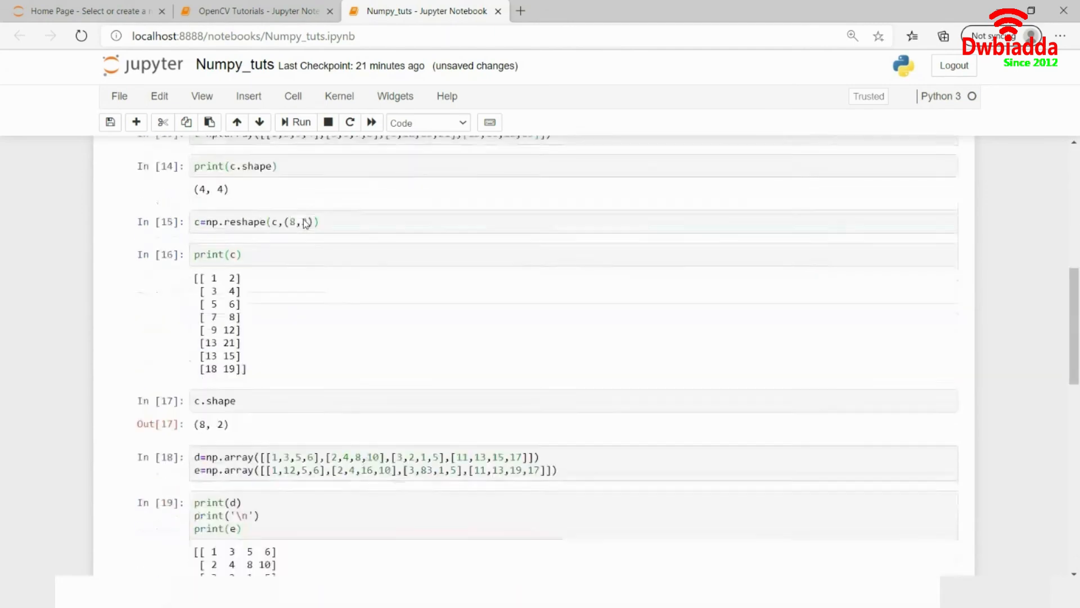
pyautogui.scroll(-3)
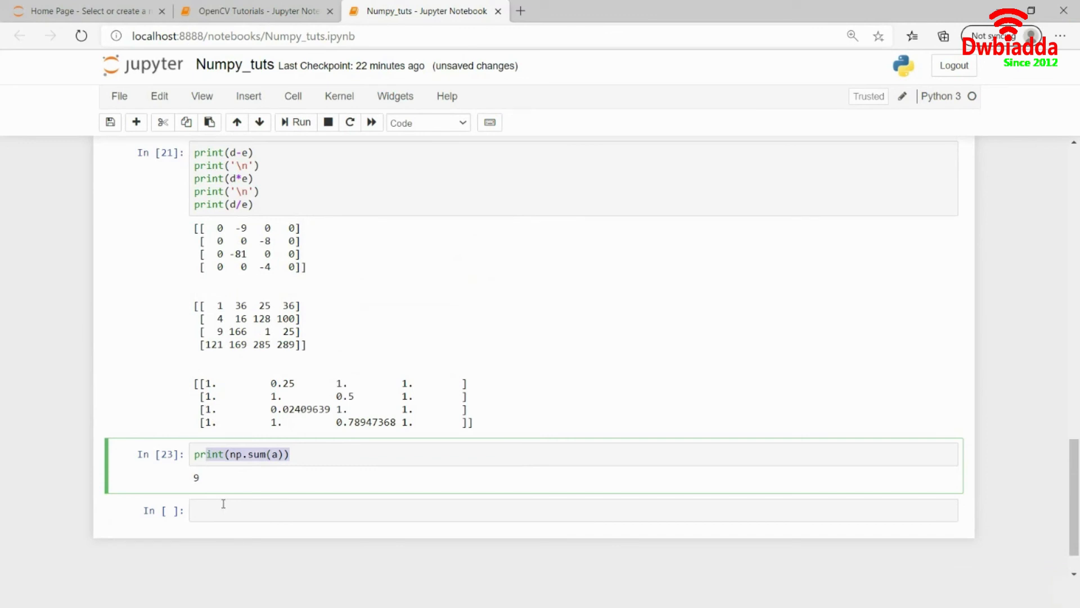
pyautogui.click(482, 509)
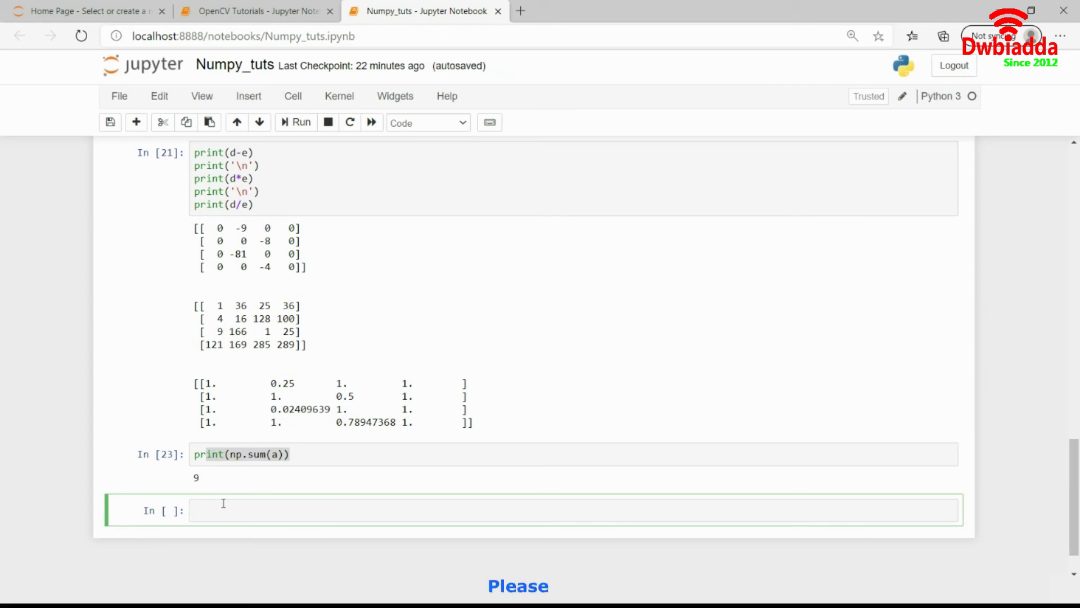
pyautogui.scroll(-3)
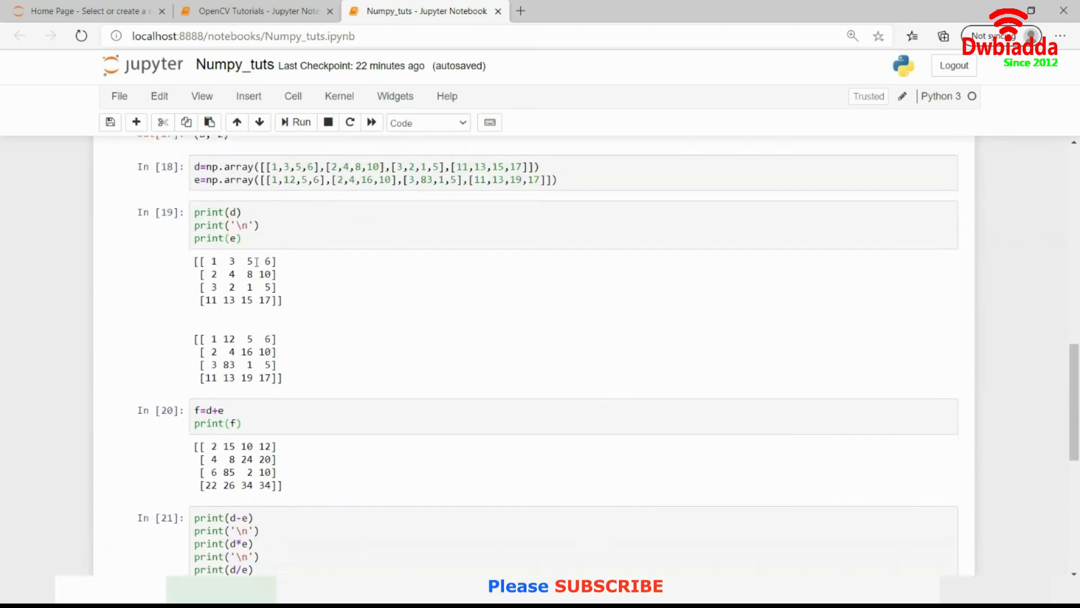
# Insert a cell below the d and e printout and print d[1][2], giving 8
pyautogui.click(241, 237)
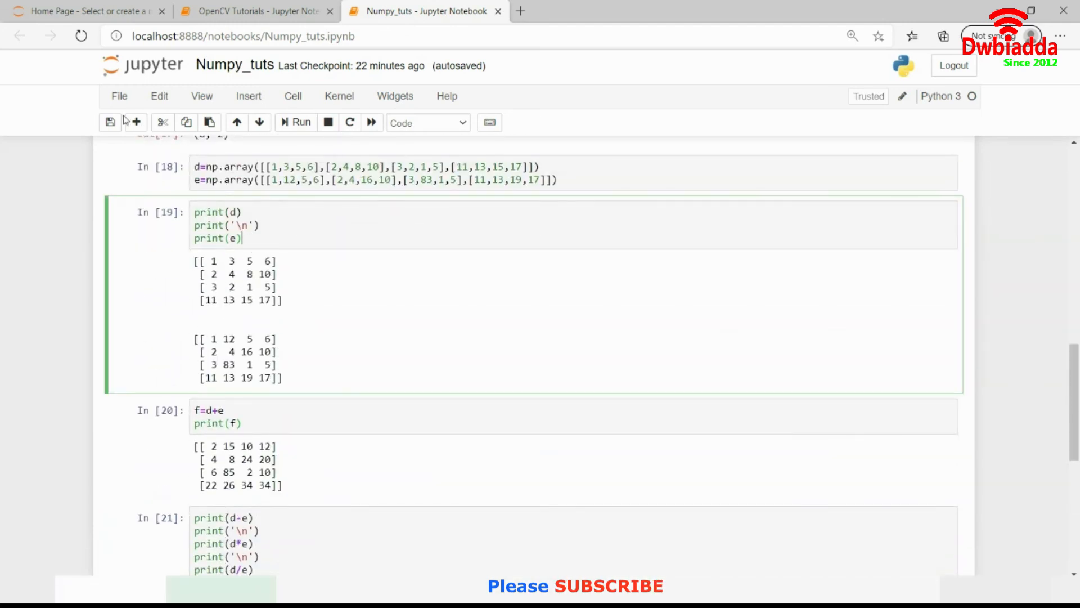
pyautogui.click(135, 122)
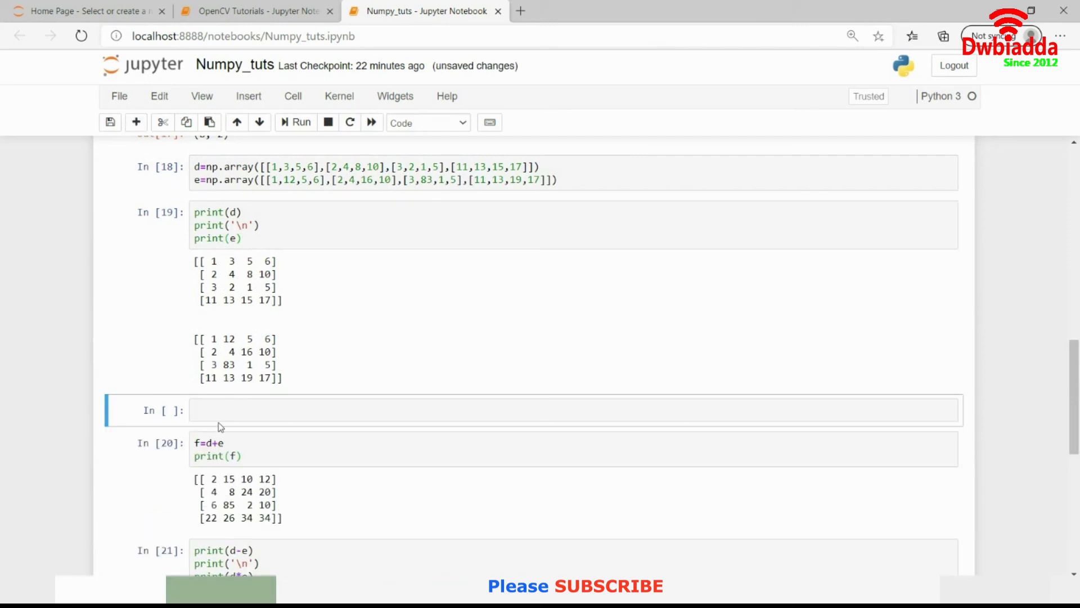
pyautogui.click(217, 410)
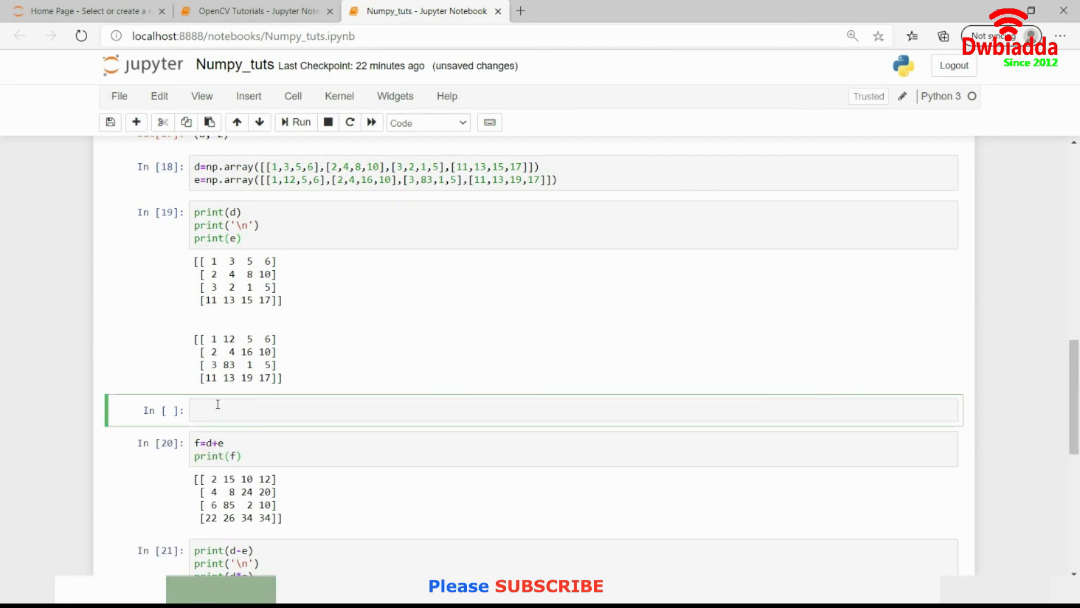
pyautogui.write('p')
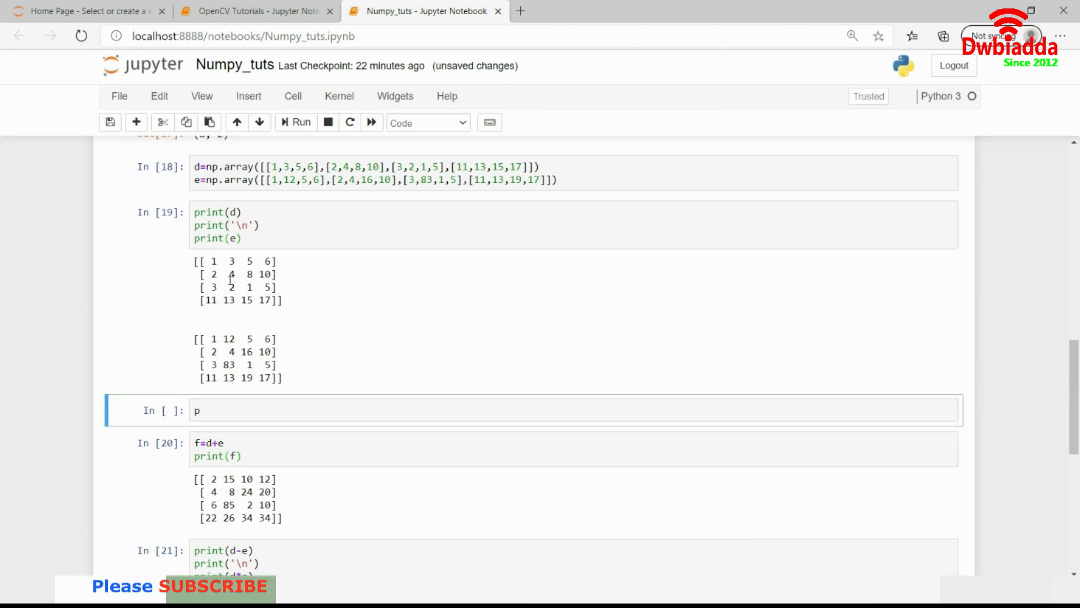
pyautogui.click(206, 410)
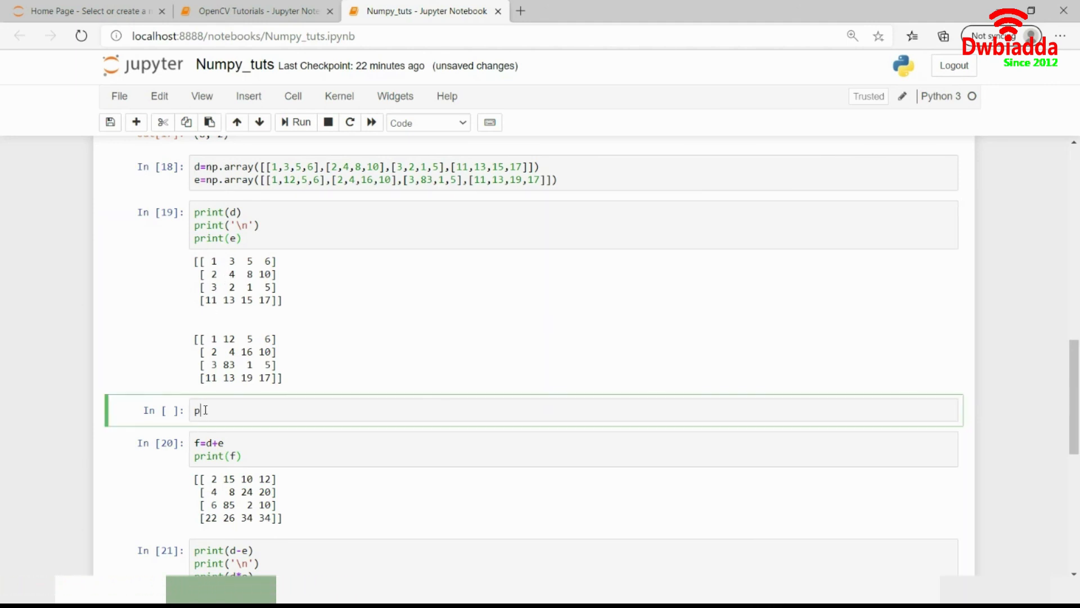
pyautogui.write('rint()')
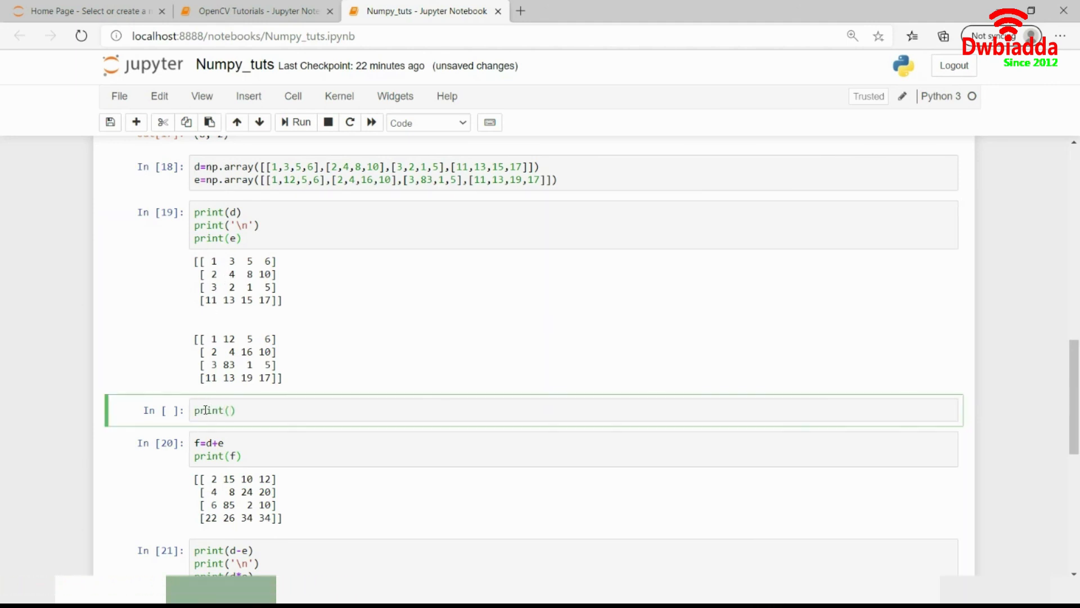
pyautogui.write('d[]')
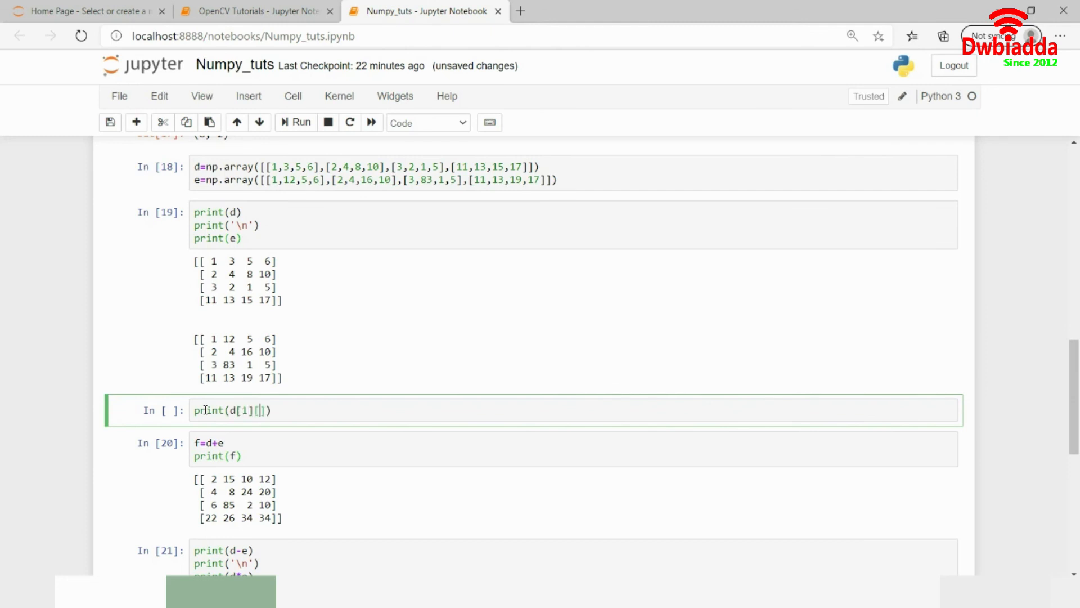
pyautogui.write('2]')
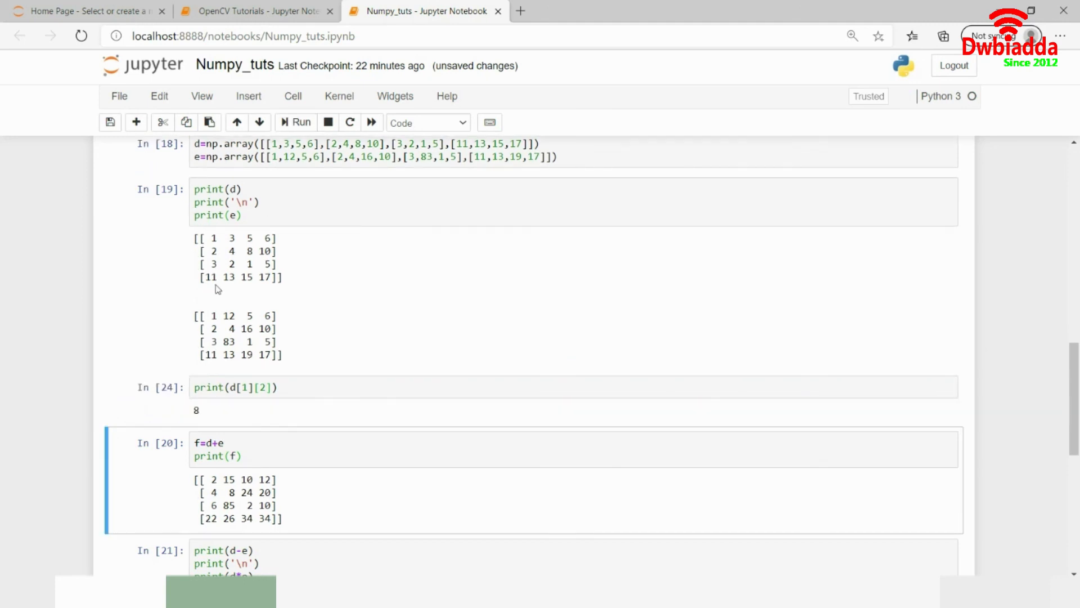
pyautogui.click(261, 387)
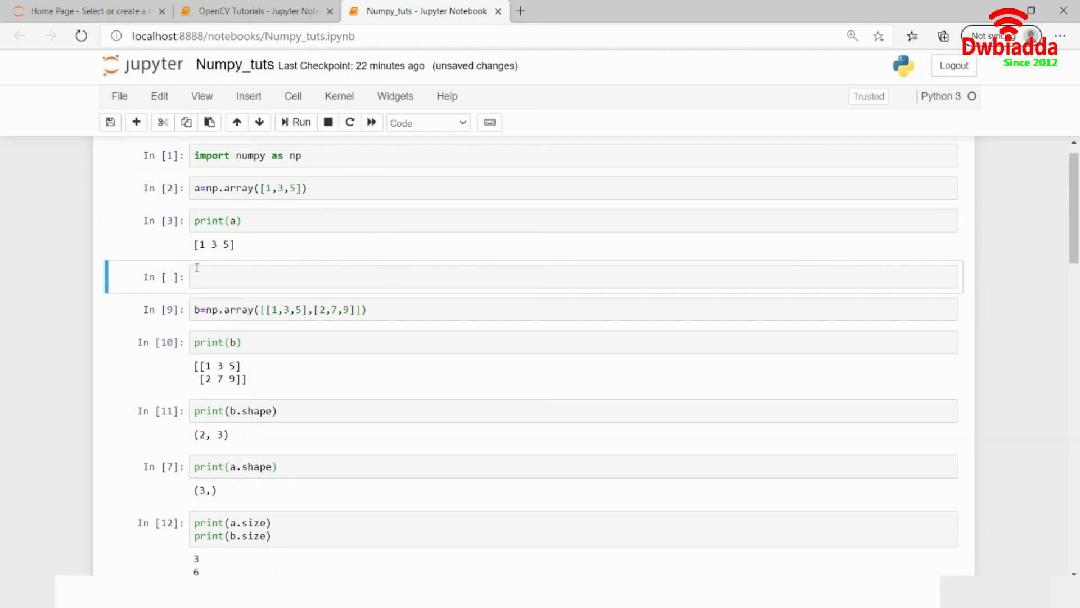
# Evaluate a[2] in the new cell below print(a), returning 5
pyautogui.write('a[2]')
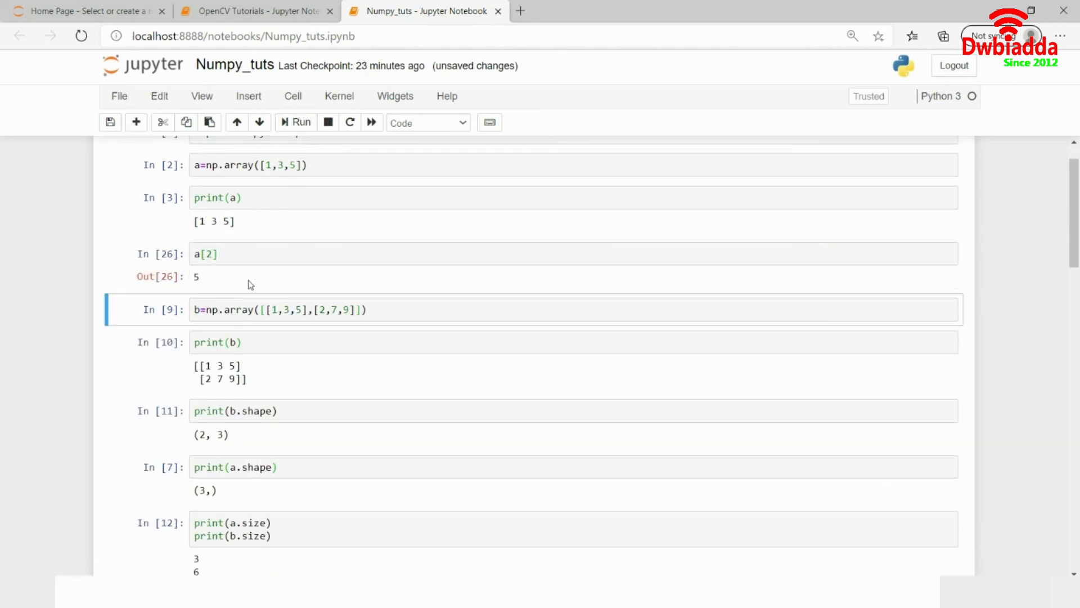
pyautogui.moveTo(279, 283)
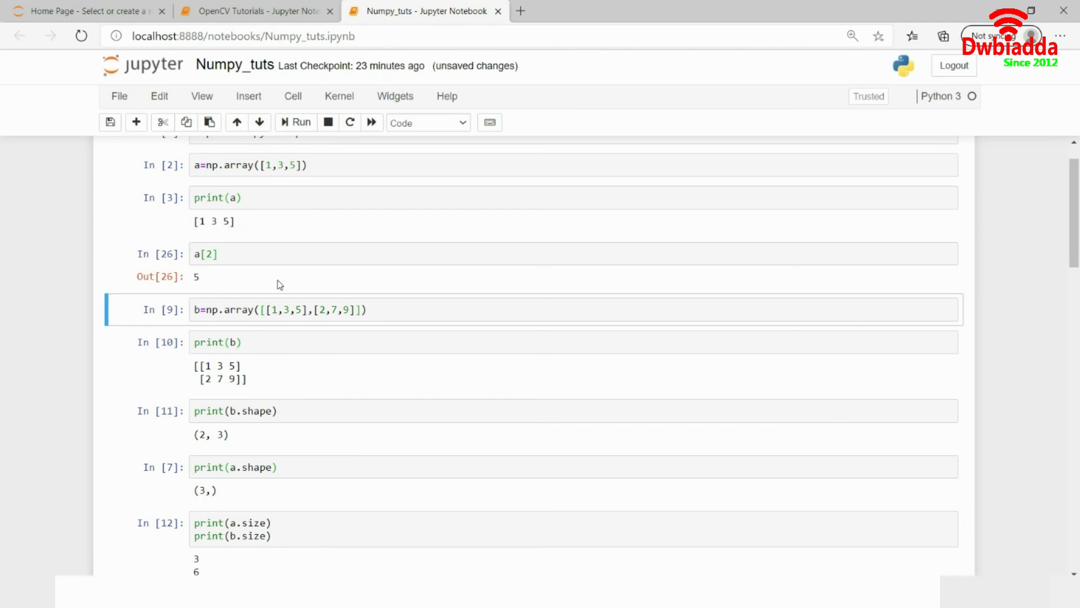